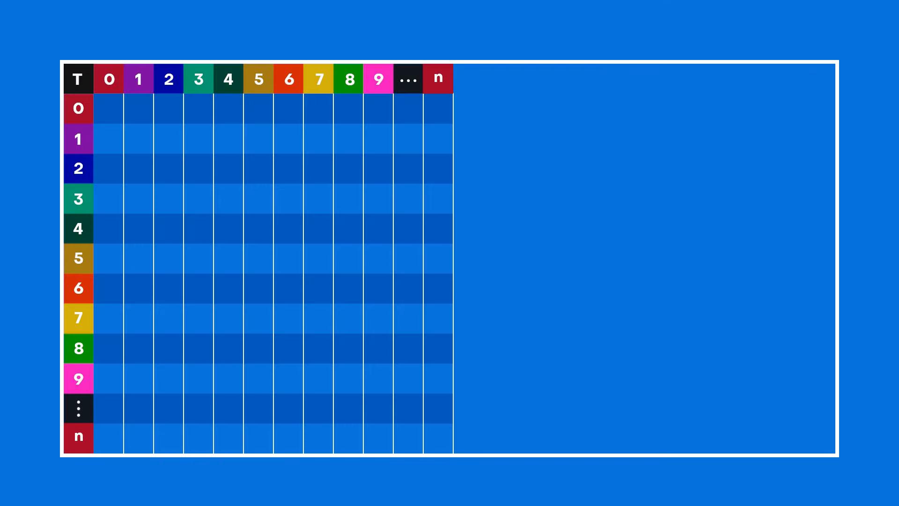
Advance the slide to highlight tile row 0, column 7 with its Tile Address [0, 7] label.
left_click(318, 109)
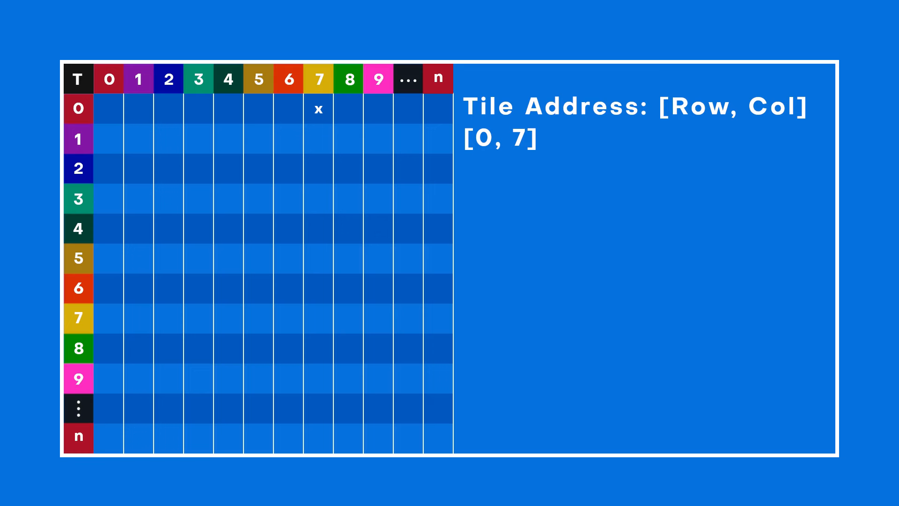
left_click(199, 258)
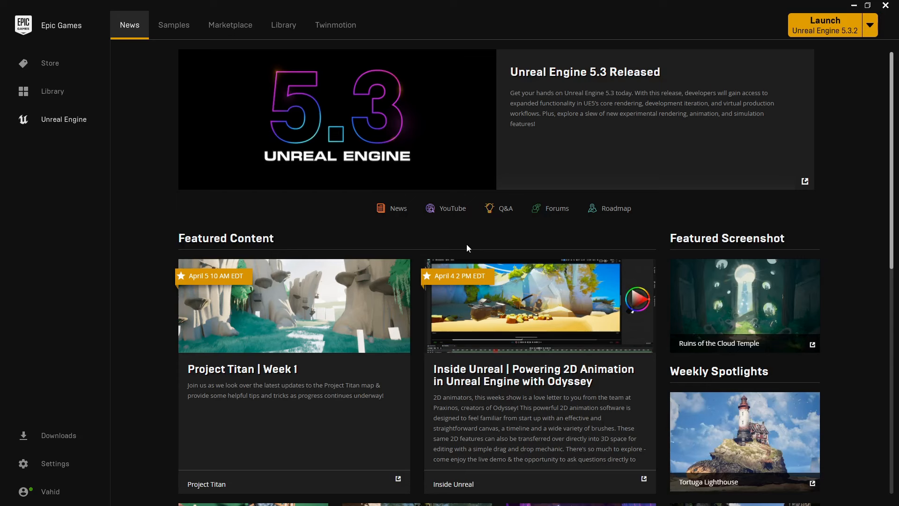
Launch Unreal Engine 5.3.2 from the Epic Games Launcher.
left_click(825, 25)
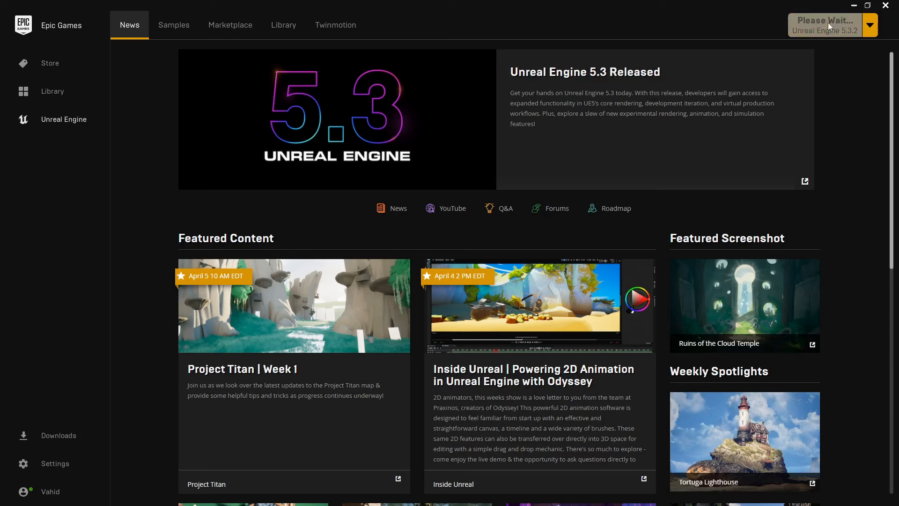
left_click(825, 25)
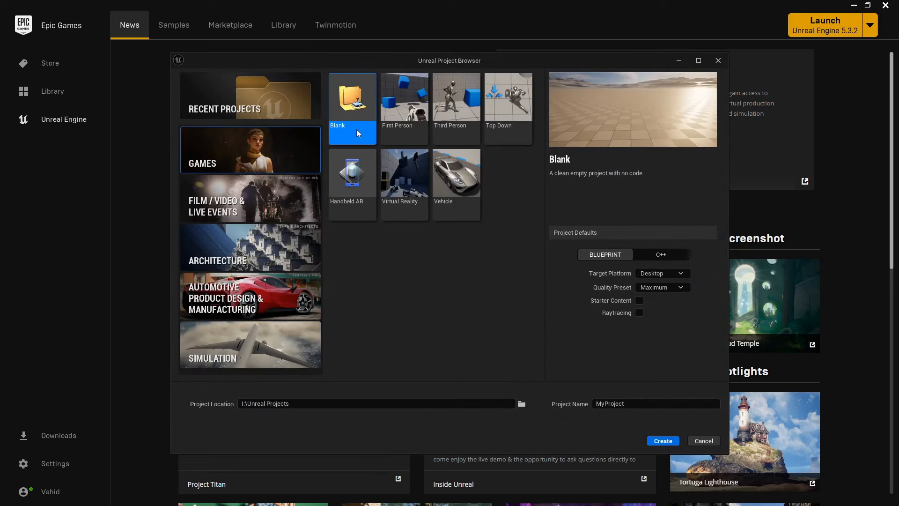
mouse_move(362, 118)
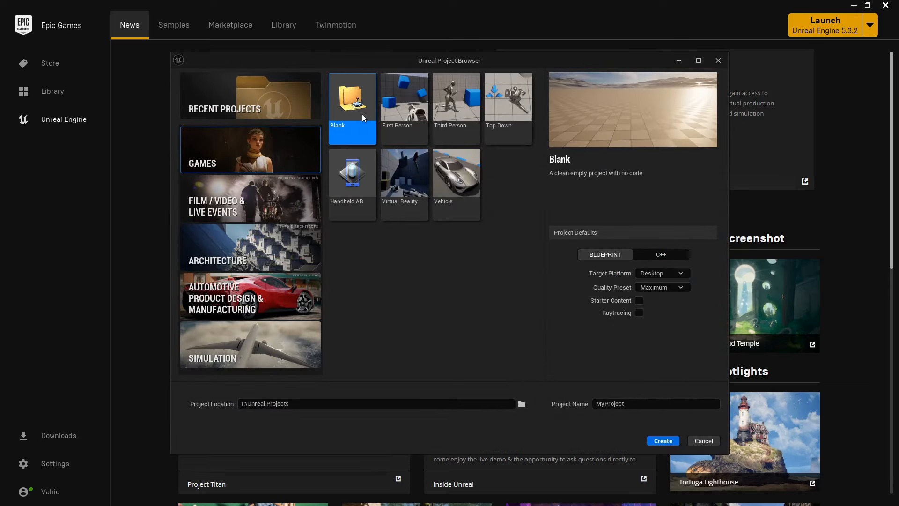
mouse_move(605, 254)
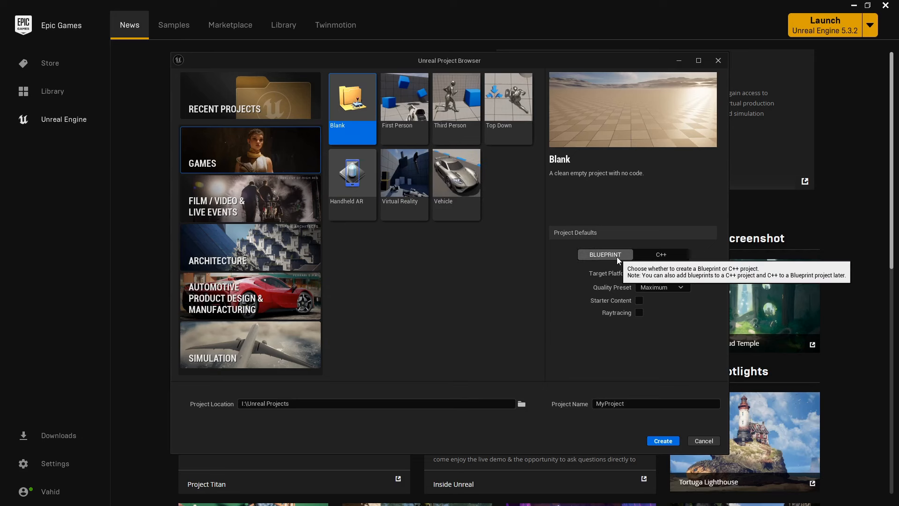
Create a Blueprint-based Blank game project named 'Grids'.
left_click(662, 273)
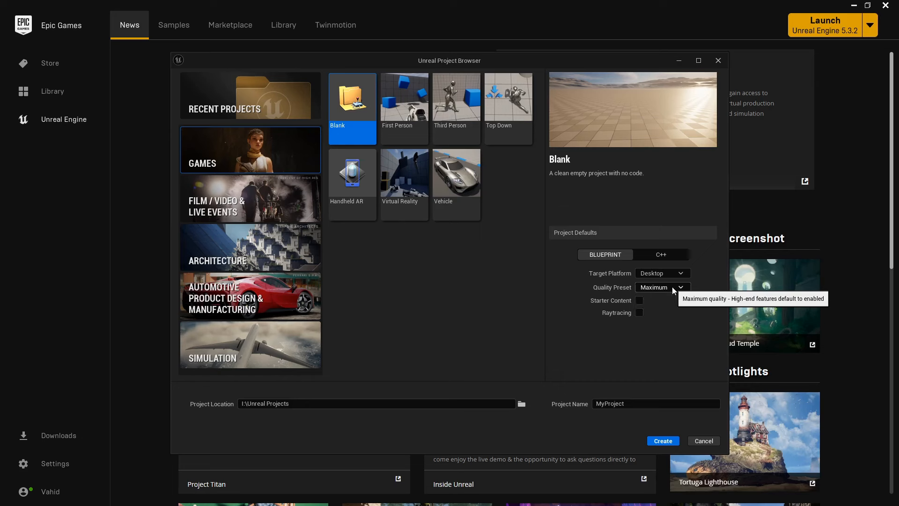
mouse_move(640, 299)
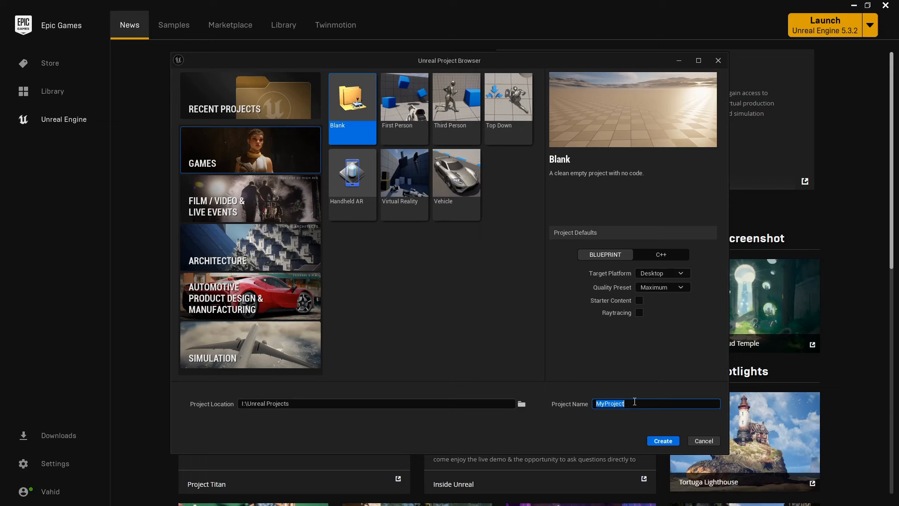
type("Gr")
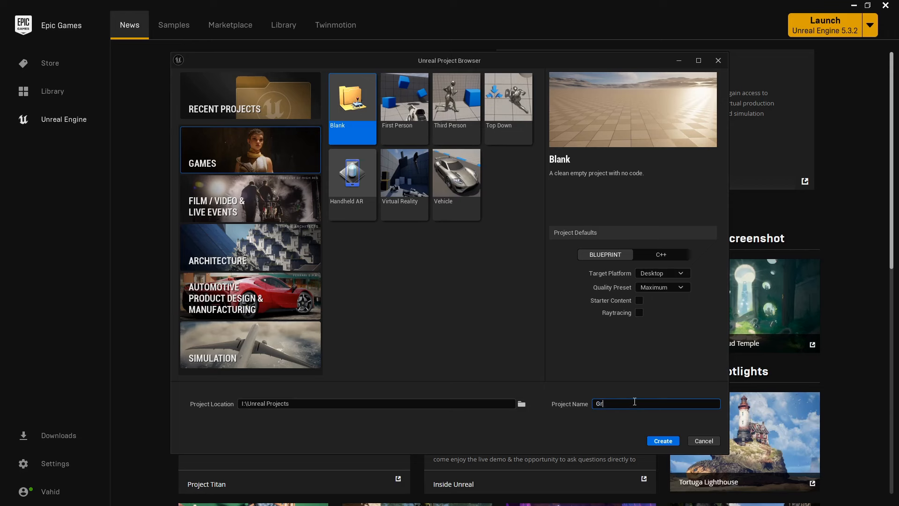
type("ids")
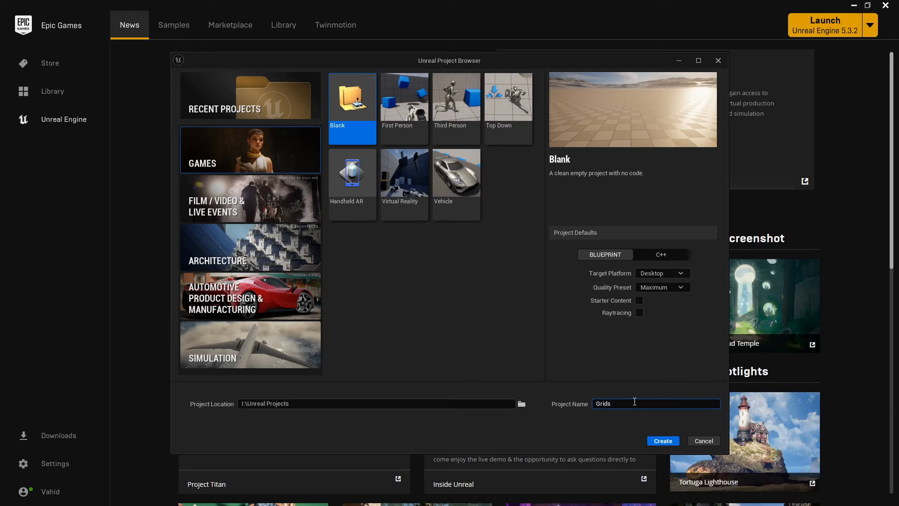
left_click(662, 440)
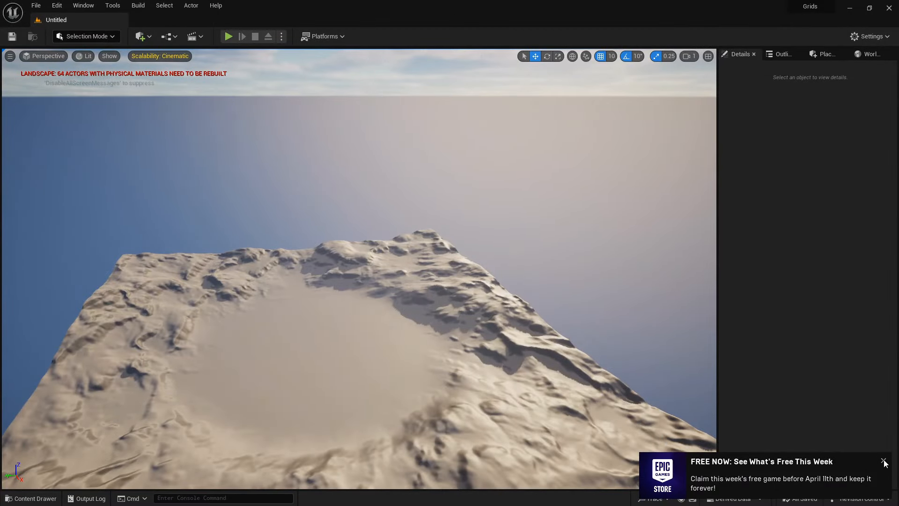
Review the Maps & Modes project settings, then return to the level editor for a new level.
left_click(869, 36)
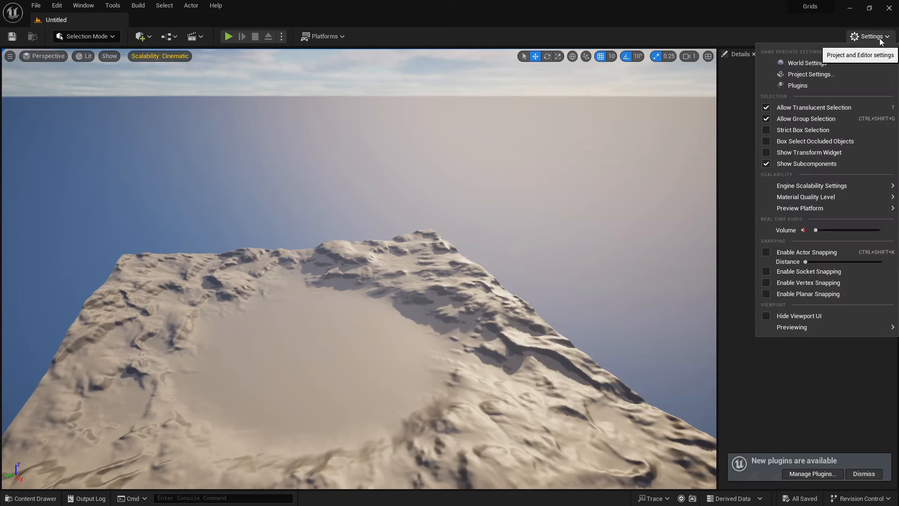
left_click(811, 74)
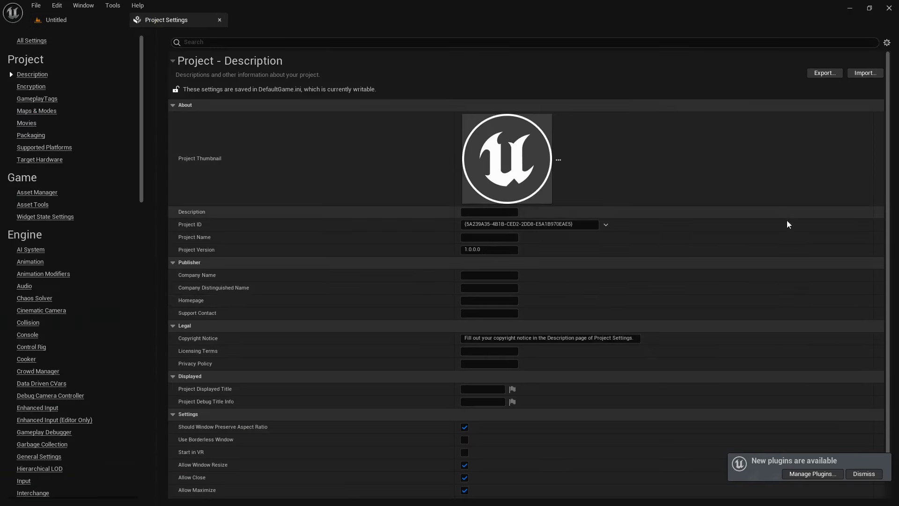
left_click(36, 110)
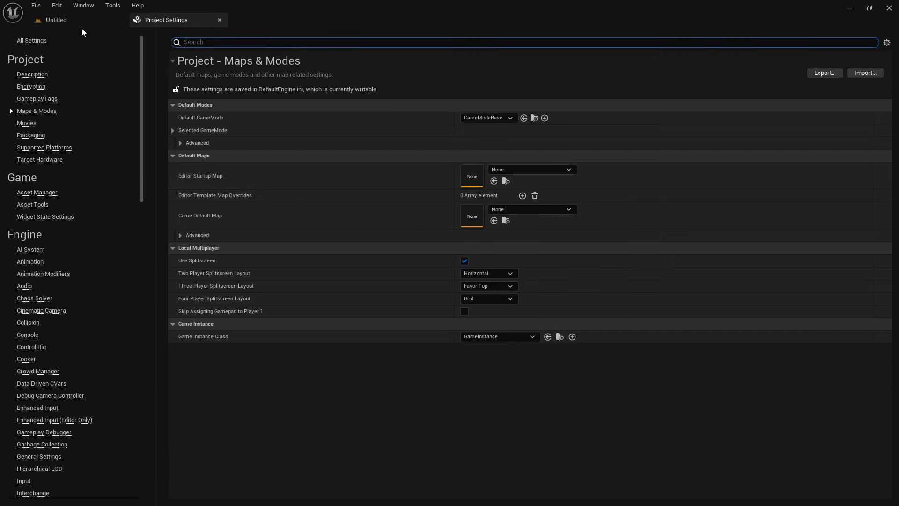
left_click(55, 20)
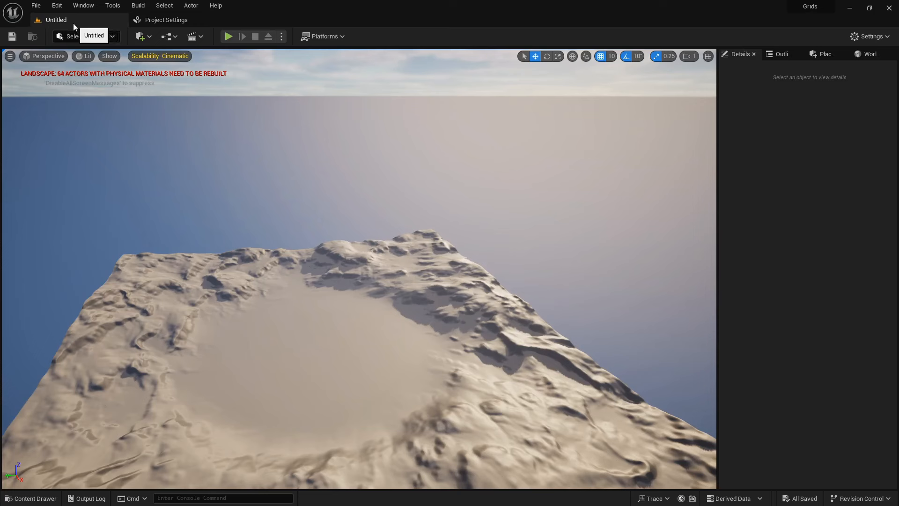
left_click(35, 5)
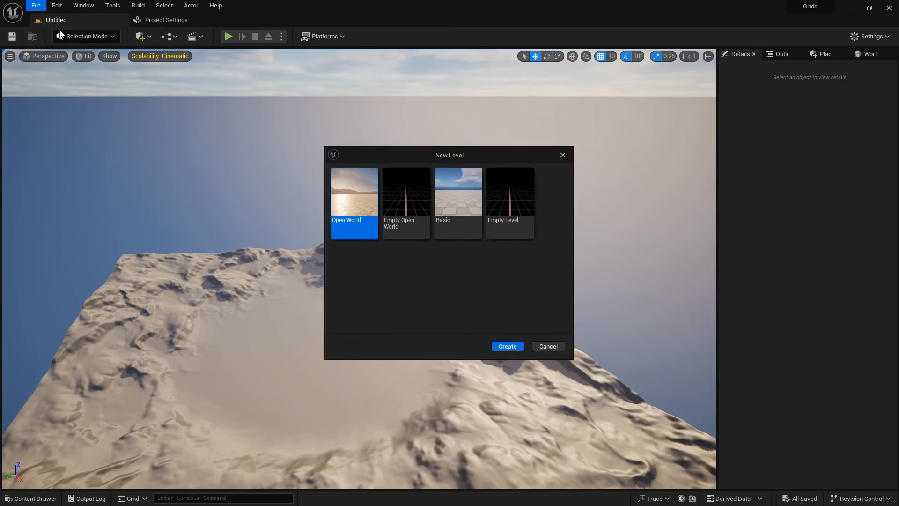
Create a Basic-template level and save it as 'Grids' inside a newly made Maps folder.
left_click(457, 203)
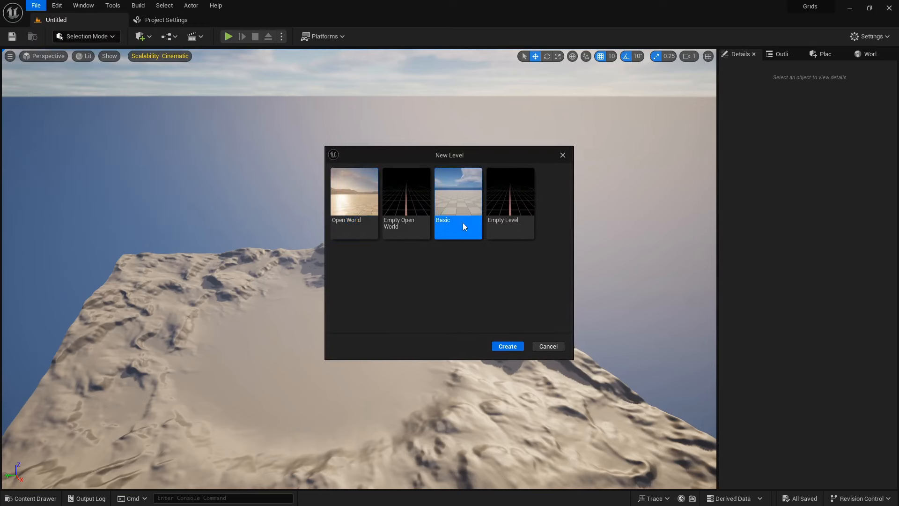
left_click(506, 346)
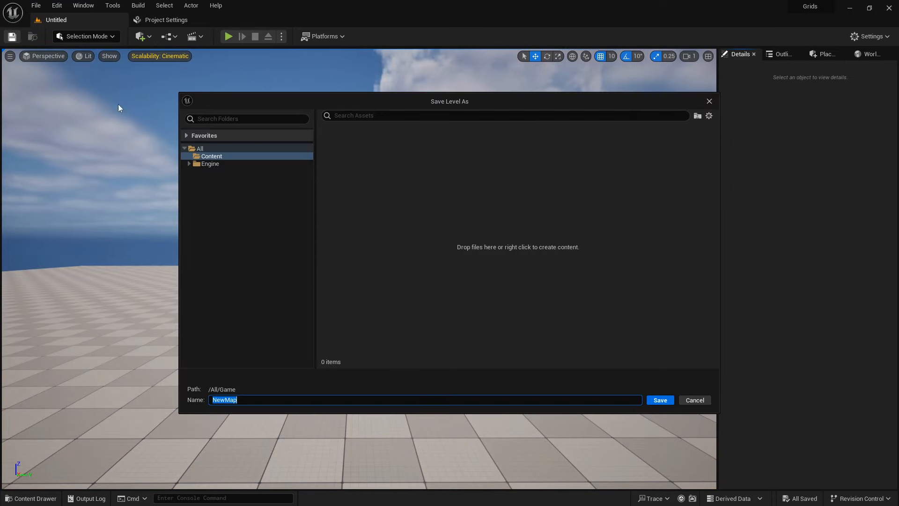
left_click(697, 116)
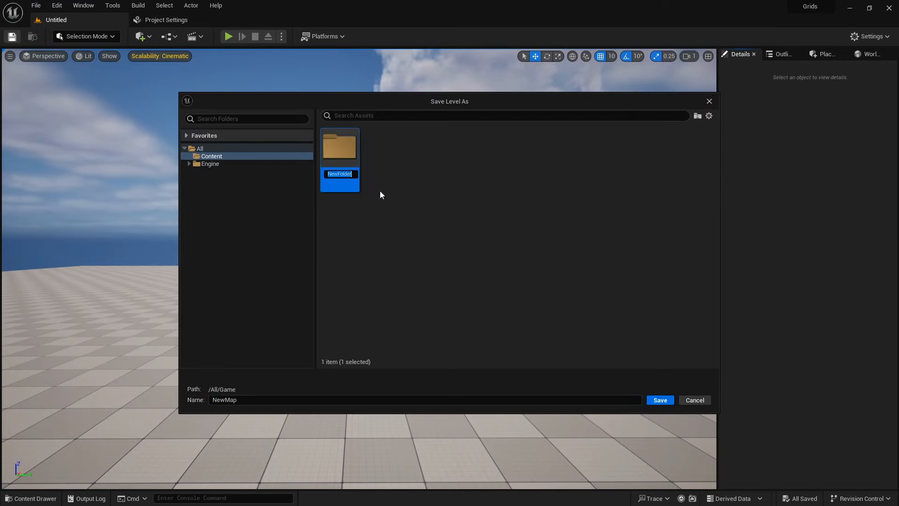
type("Maps")
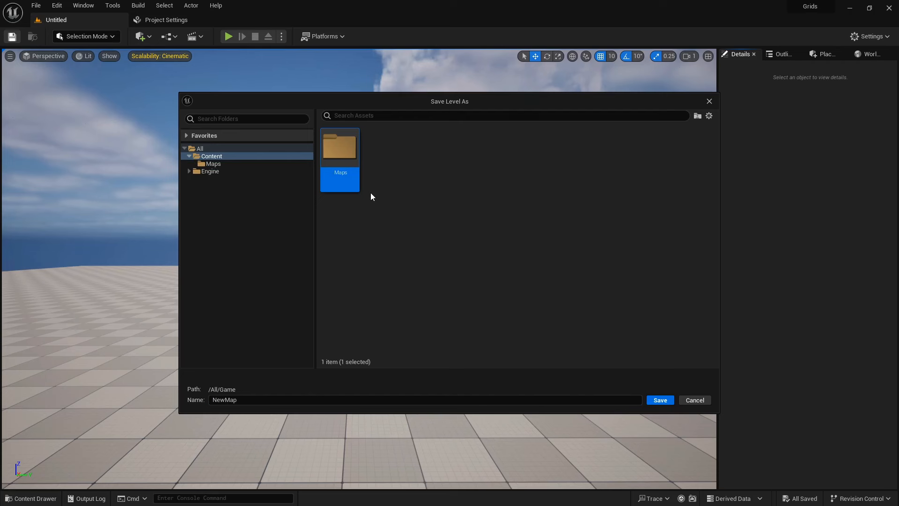
double_click(340, 148)
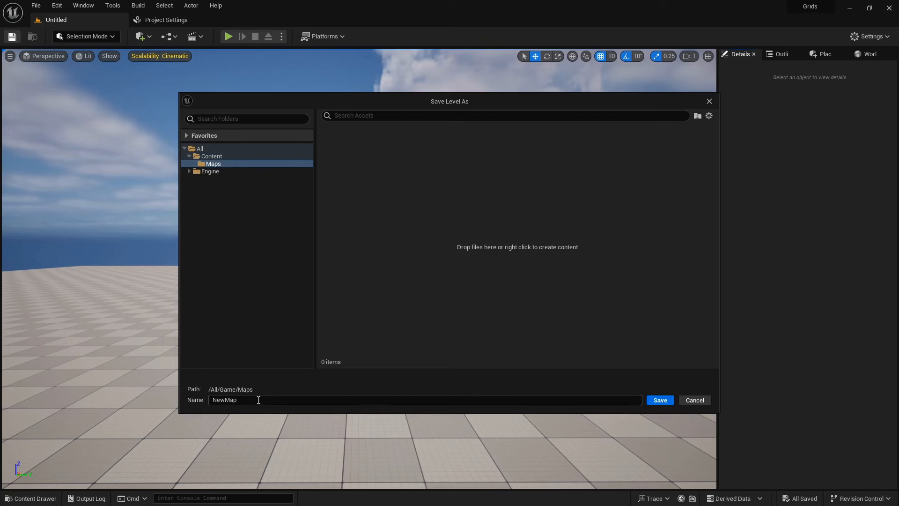
type("Grids")
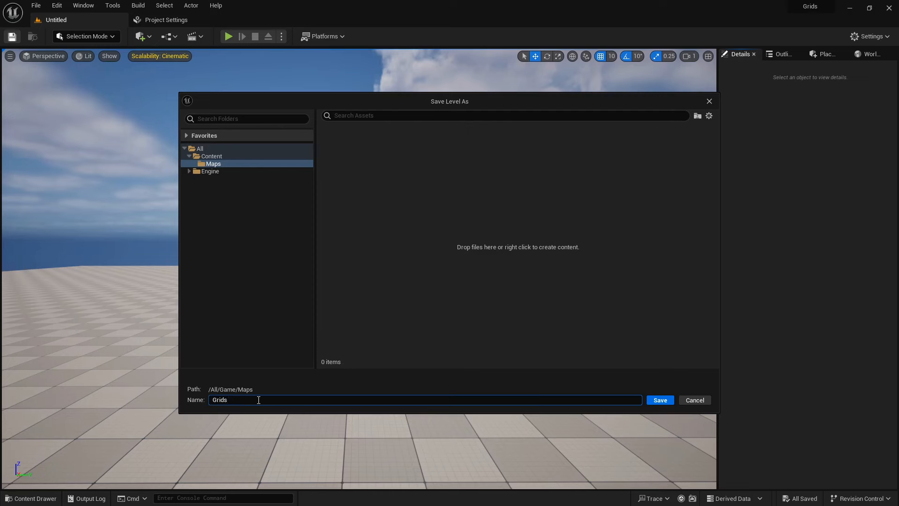
left_click(658, 399)
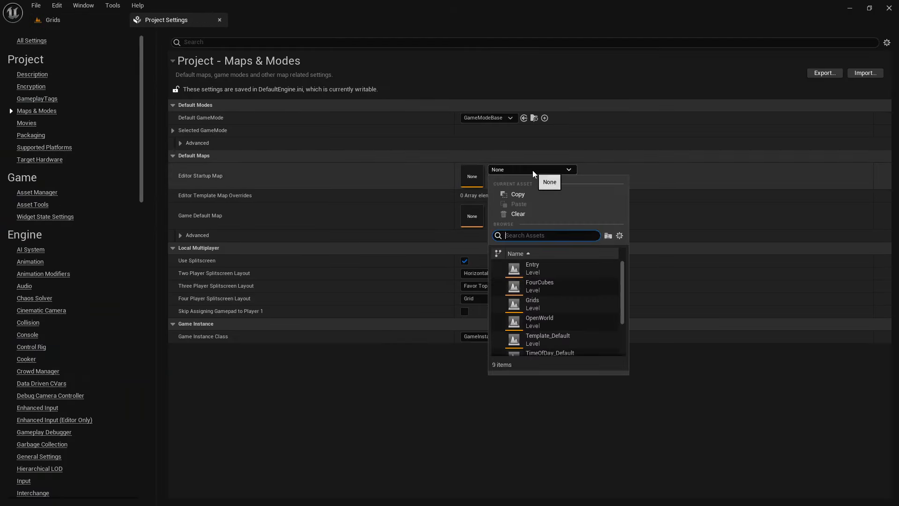
Set Editor Startup Map and Game Default Map to Grids, then close Project Settings.
type("grids")
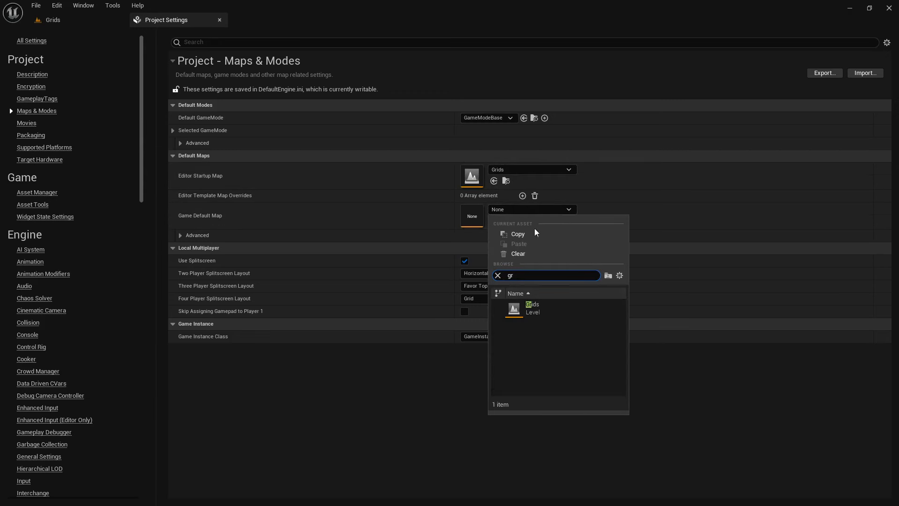
left_click(531, 307)
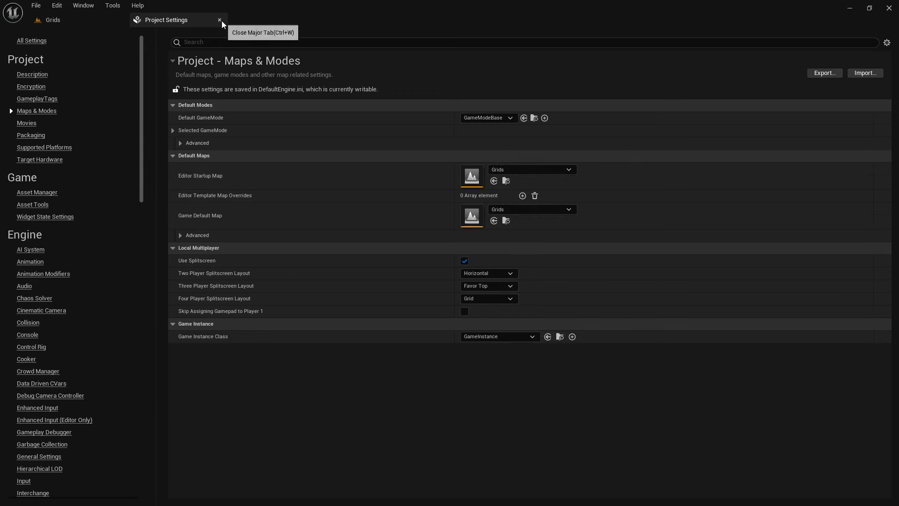
left_click(219, 20)
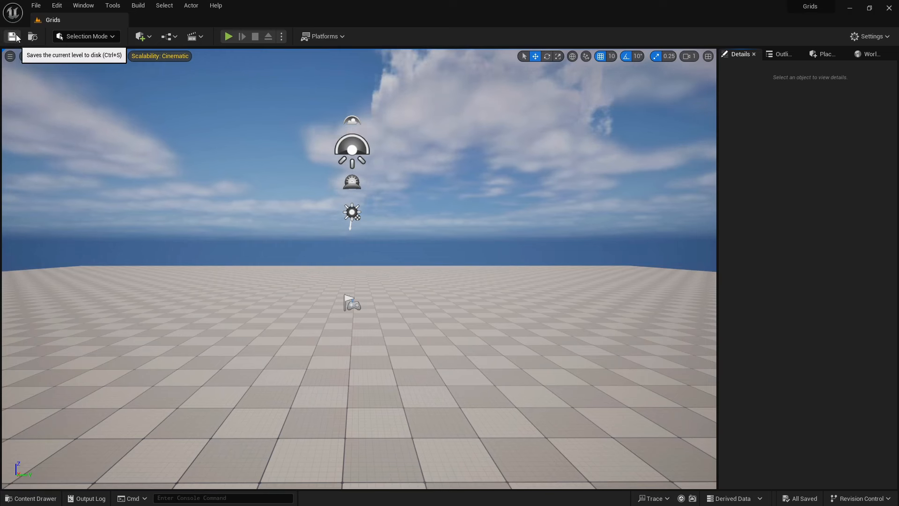
mouse_move(53, 126)
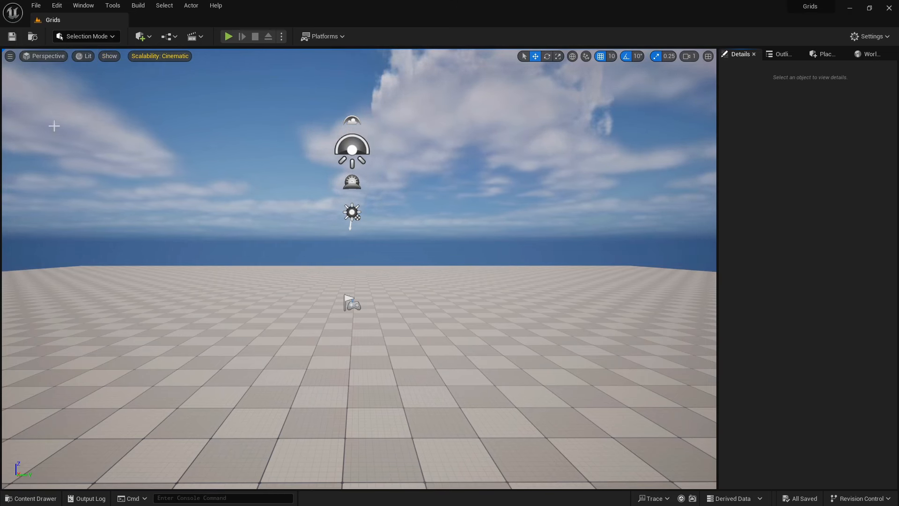
Add an Actor-based Blueprint class named BP_Generator to the Content/Blueprints folder.
left_click(30, 497)
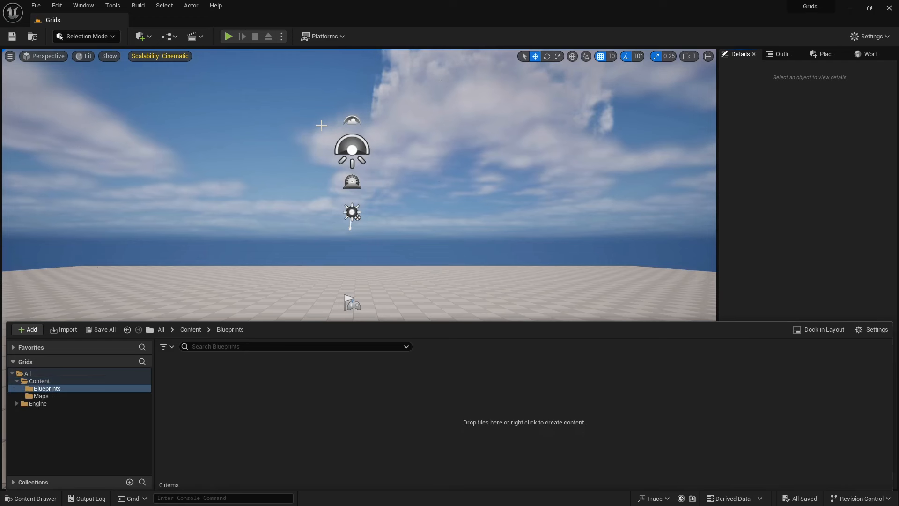
left_click(27, 330)
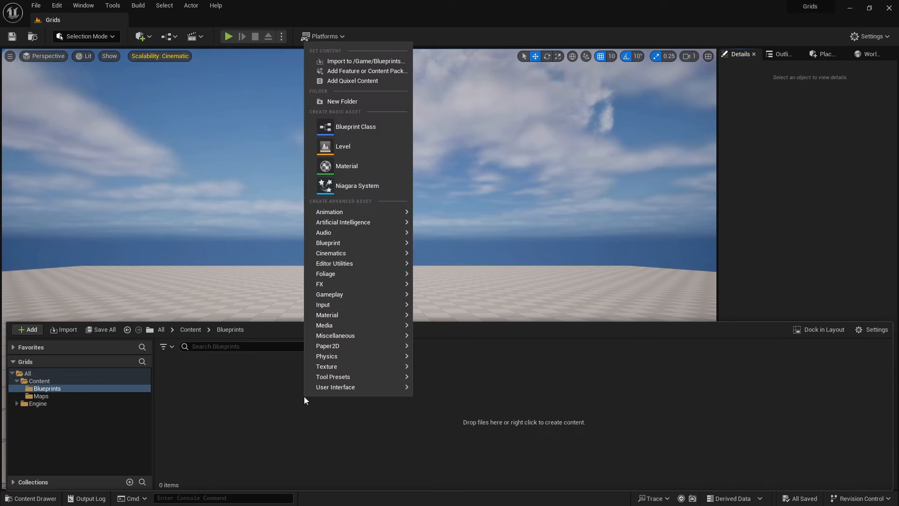
mouse_move(355, 126)
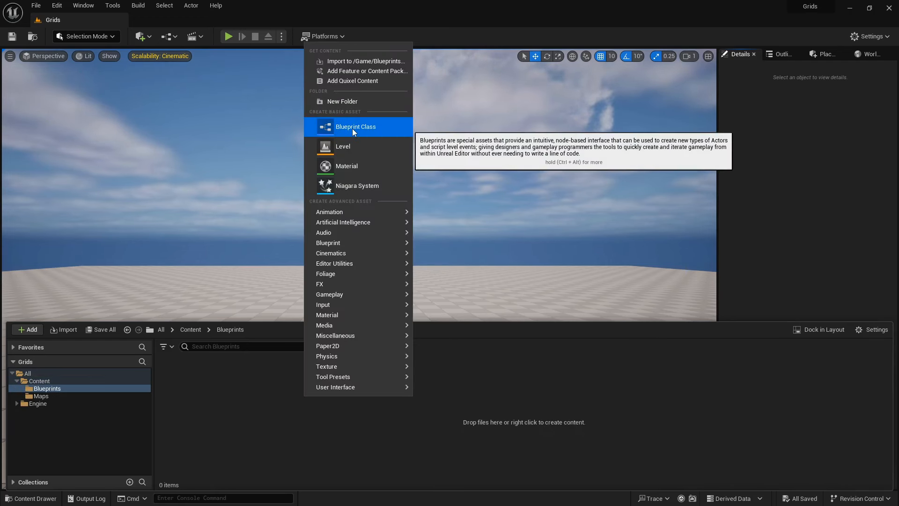
left_click(355, 127)
type("BP_Generator")
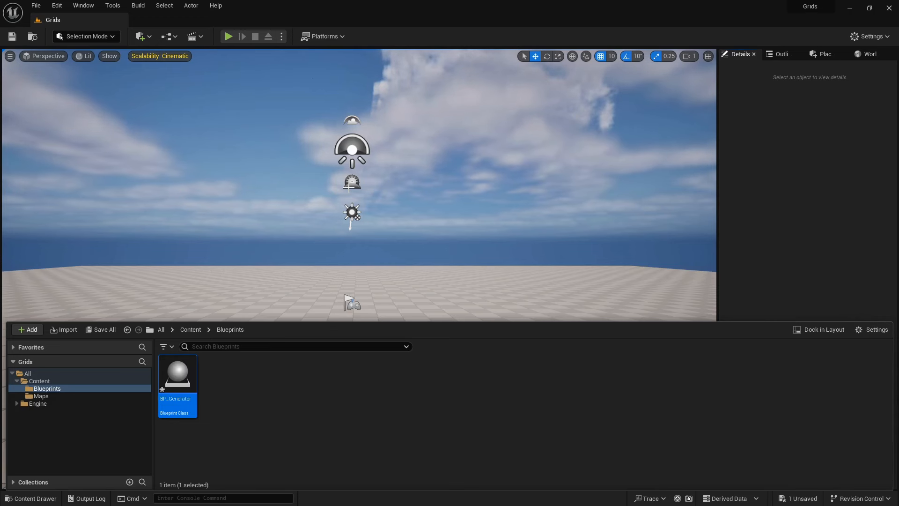
mouse_move(323, 390)
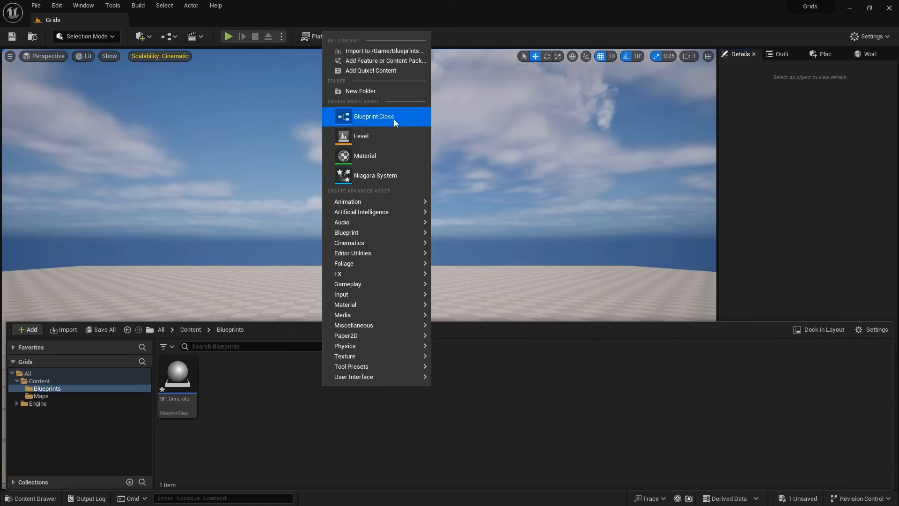
left_click(373, 117)
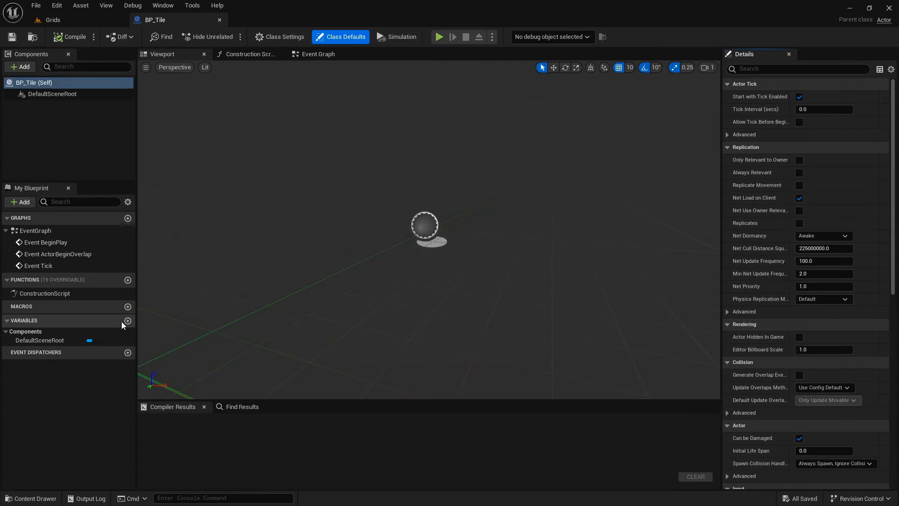
Add Integer variables named Row and Column to BP_Tile.
left_click(128, 320)
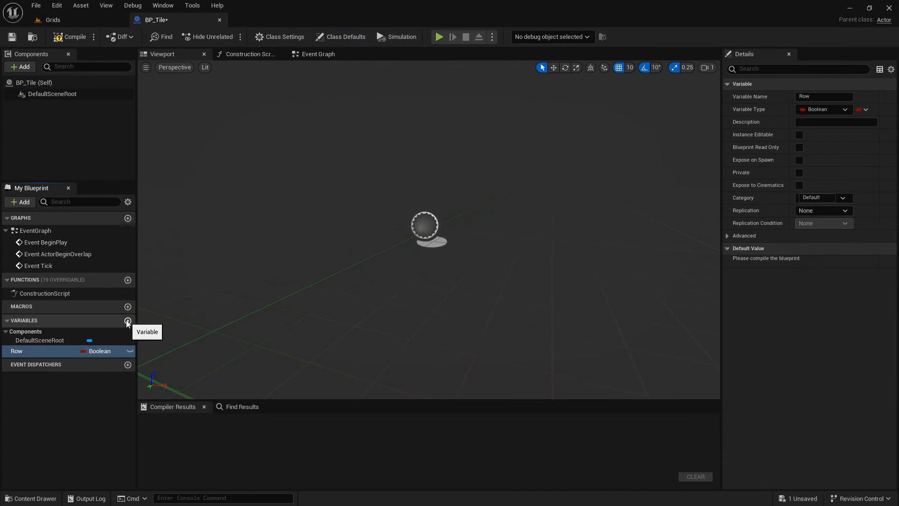
left_click(128, 320)
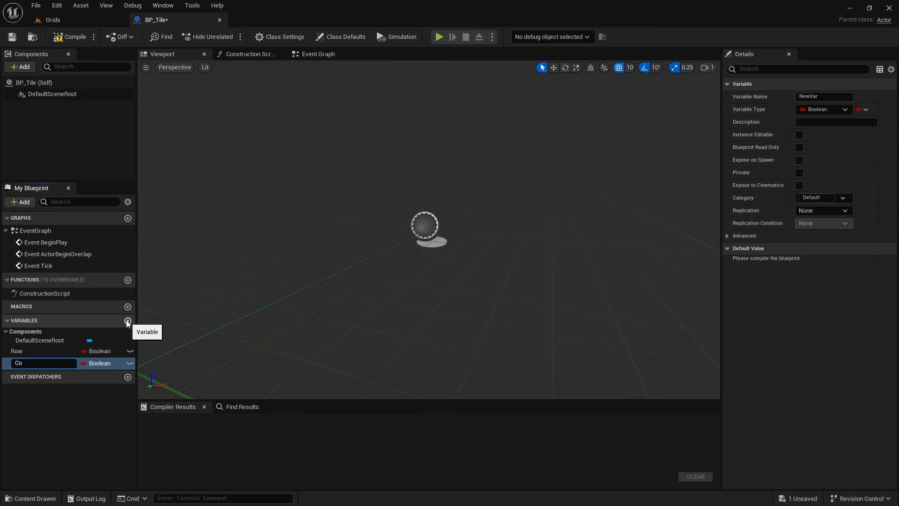
type("Column")
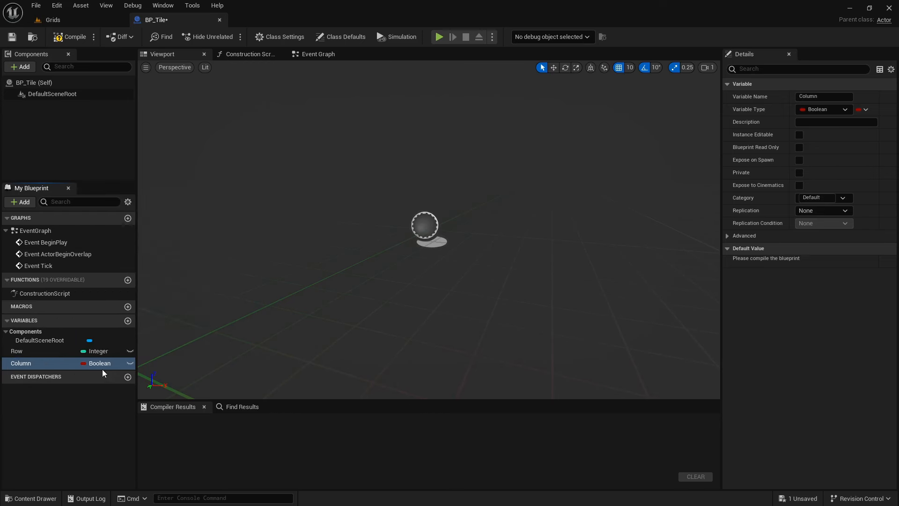
left_click(821, 109)
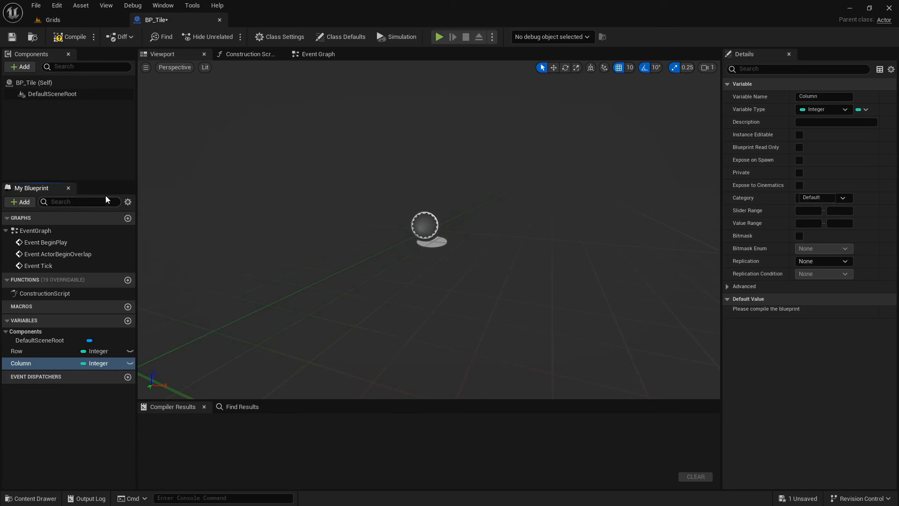
left_click(19, 67)
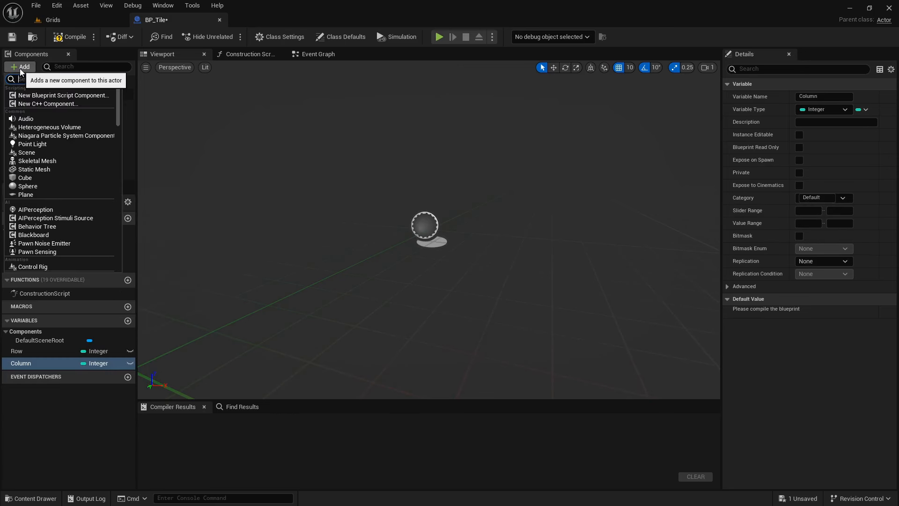
Add a static mesh component named Tile that uses the Plane mesh.
left_click(34, 169)
type("Tile")
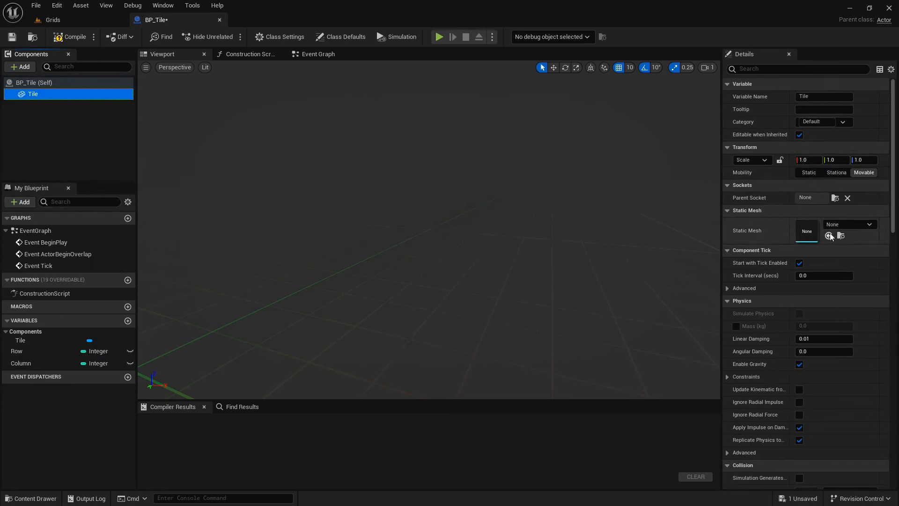
left_click(868, 224)
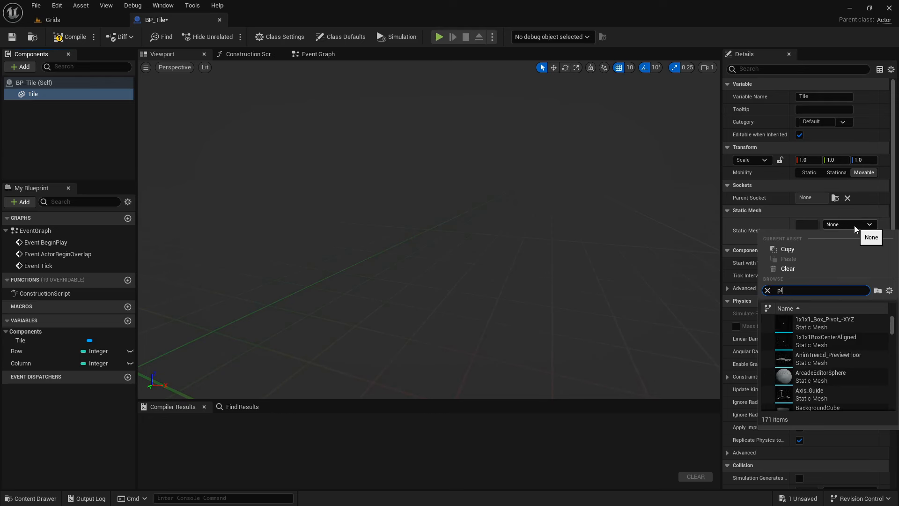
type("ane")
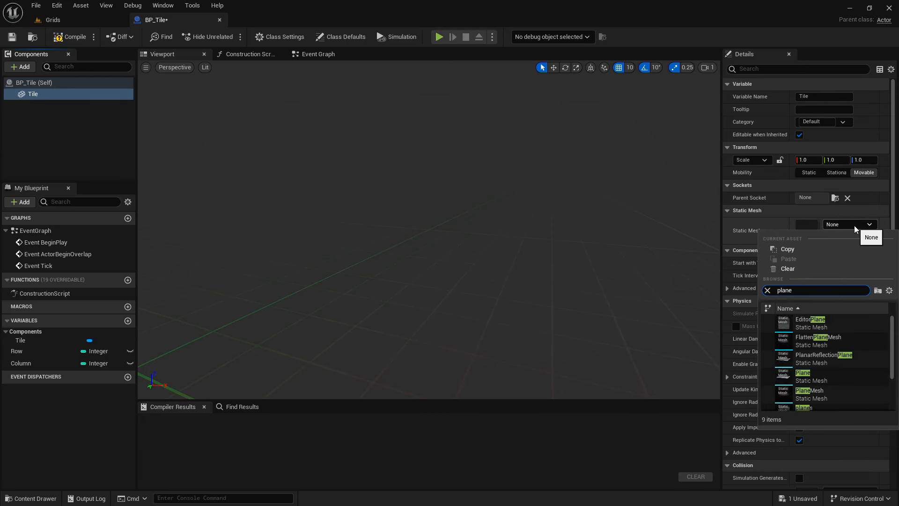
left_click(802, 372)
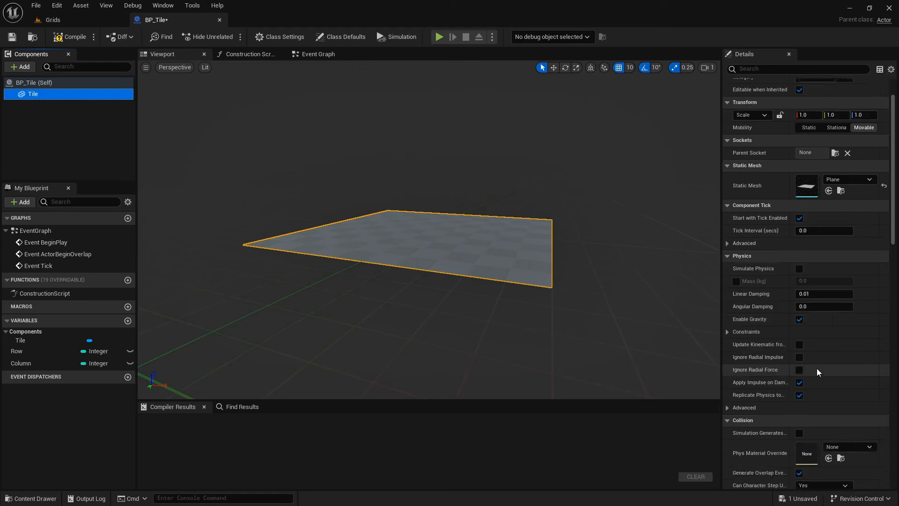
Assign BackgroundMaterial to the Tile mesh's Element 0 material slot.
scroll("down", 3)
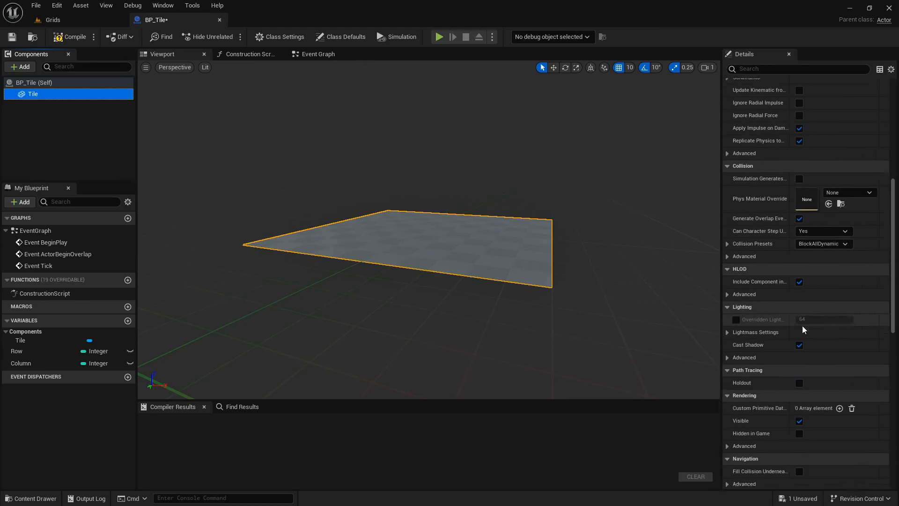
scroll("down", 3)
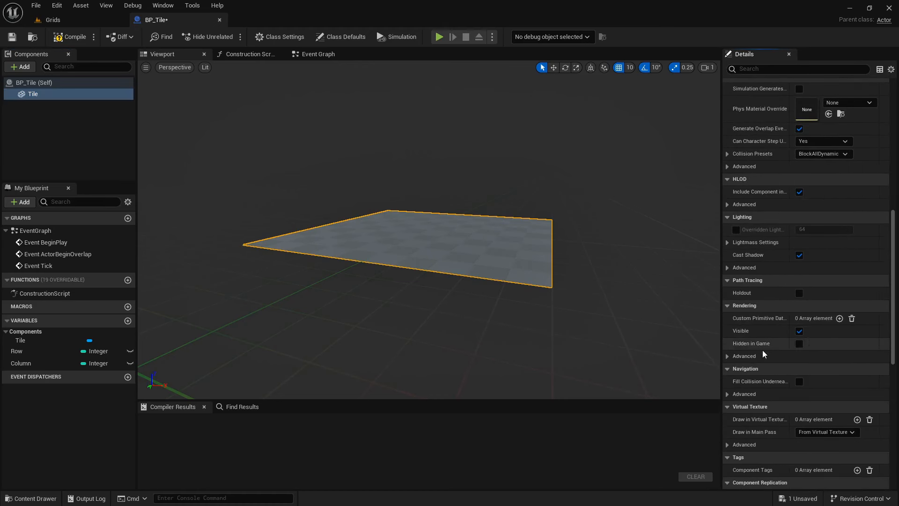
left_click(727, 355)
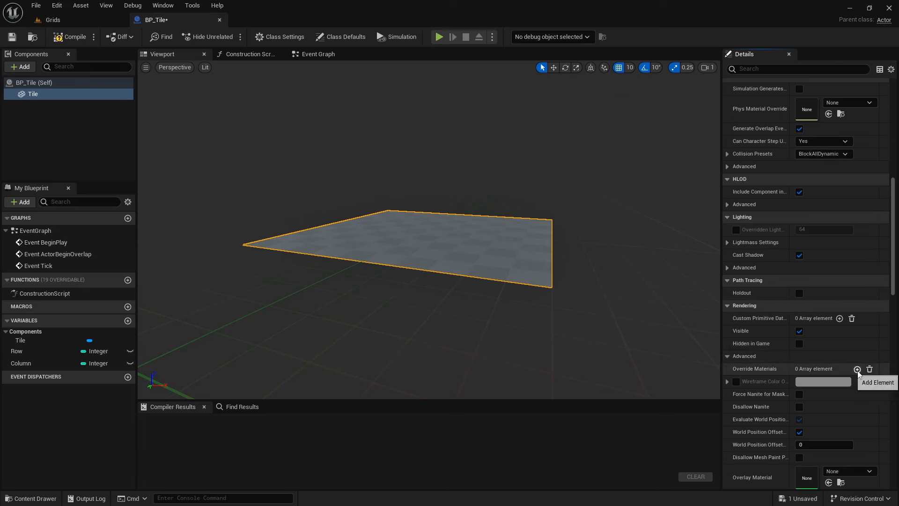
scroll("up", 3)
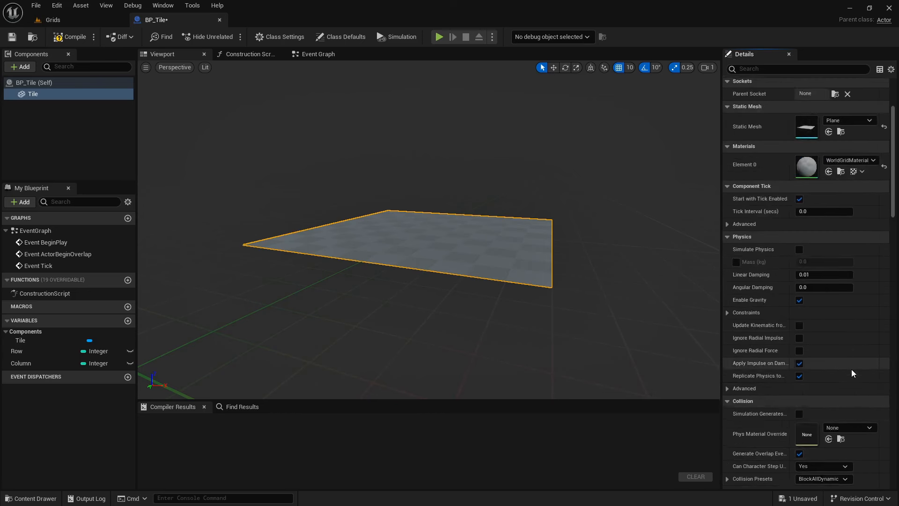
left_click(872, 263)
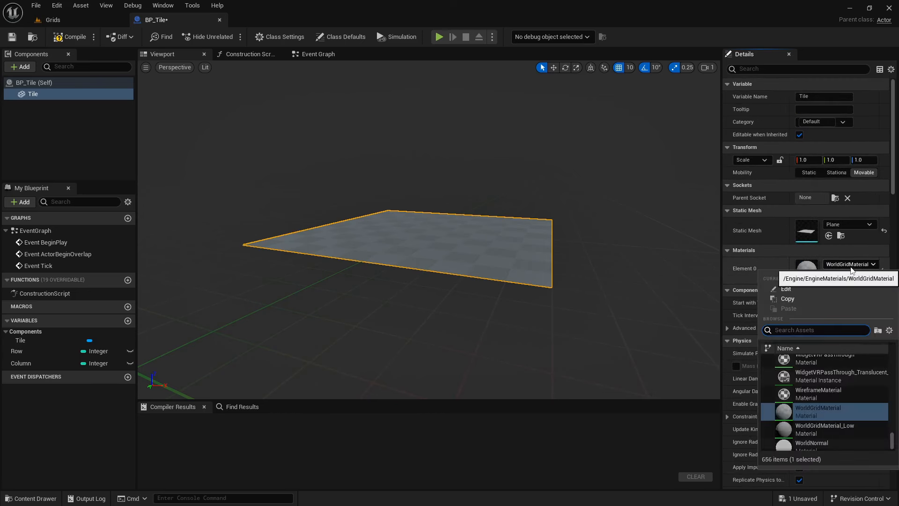
type("background")
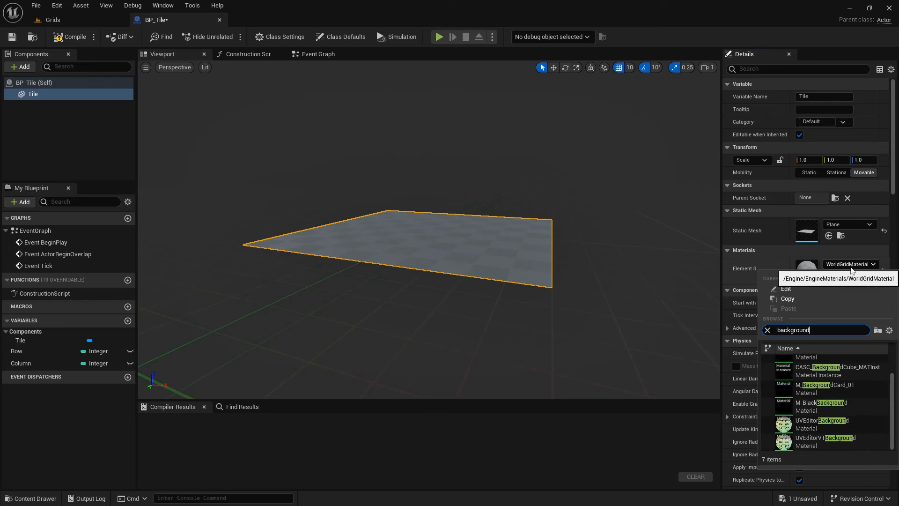
mouse_move(856, 327)
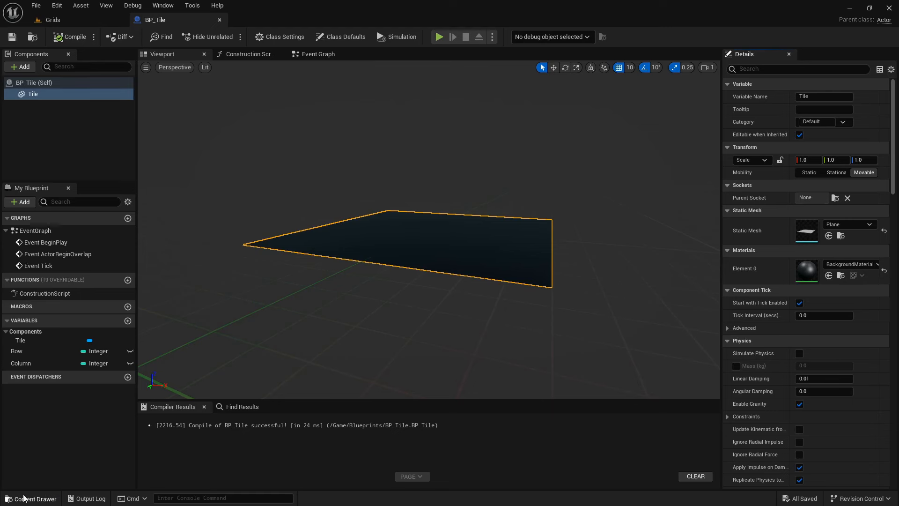
Open BP_Generator and add a Billboard component found by searching 'billboard'.
left_click(263, 19)
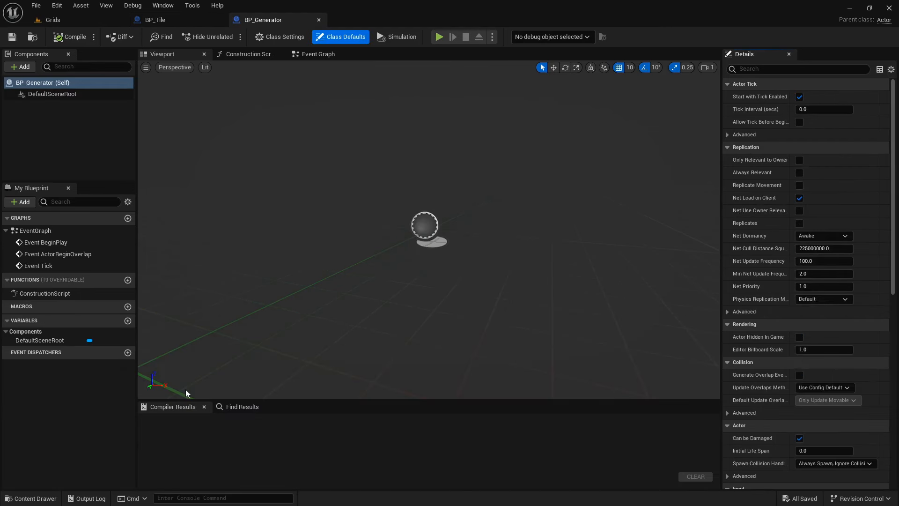
mouse_move(66, 112)
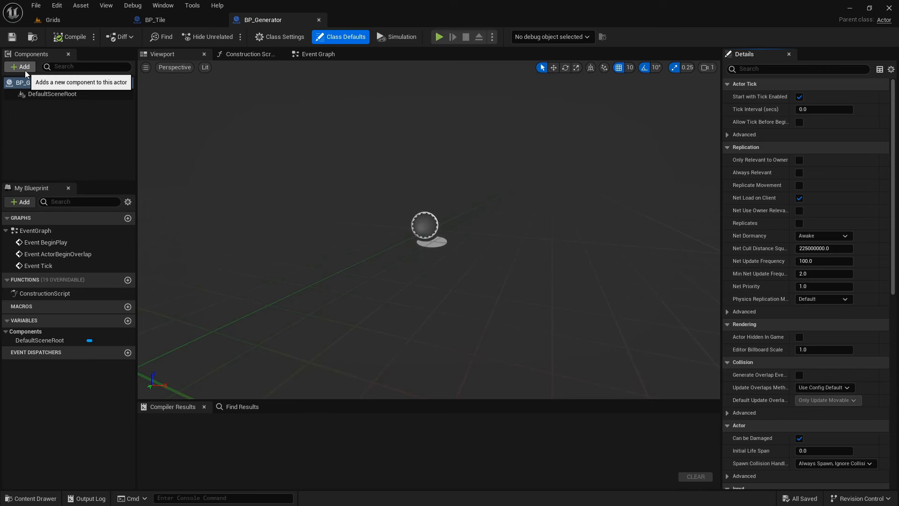
type("bi")
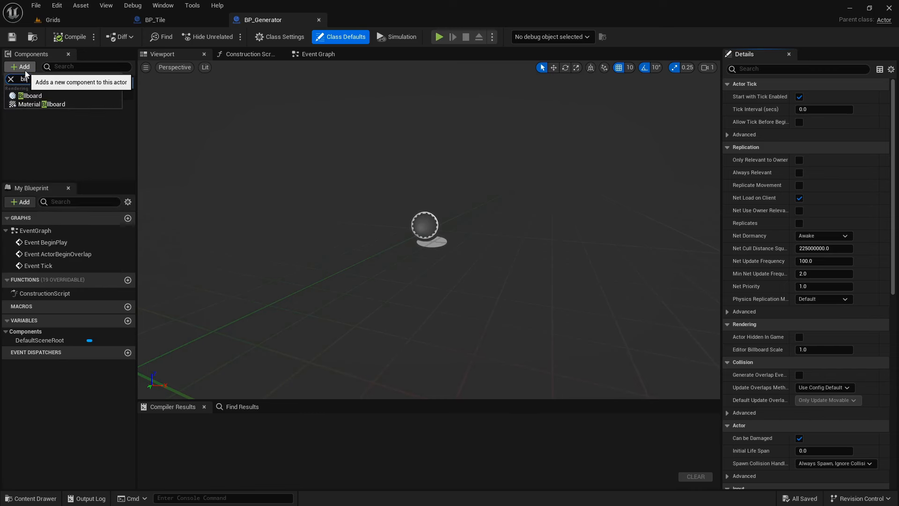
left_click(29, 95)
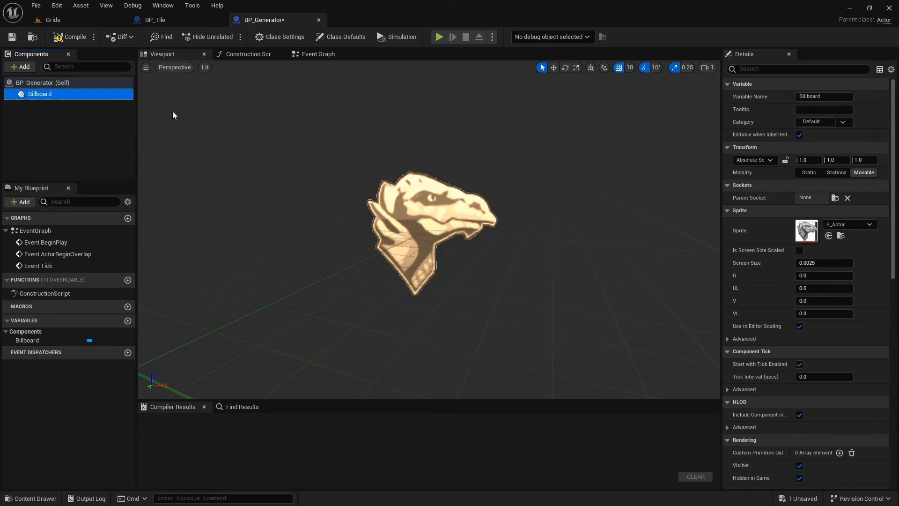
left_click(869, 224)
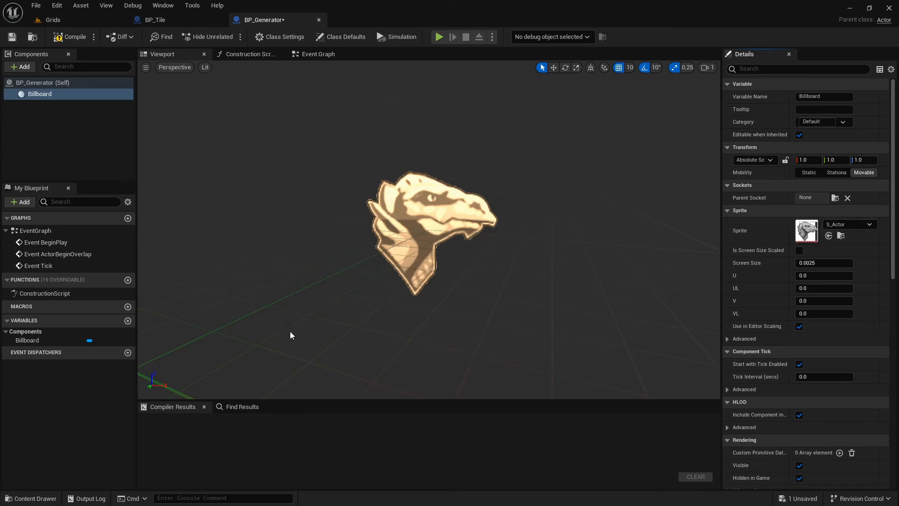
mouse_move(128, 320)
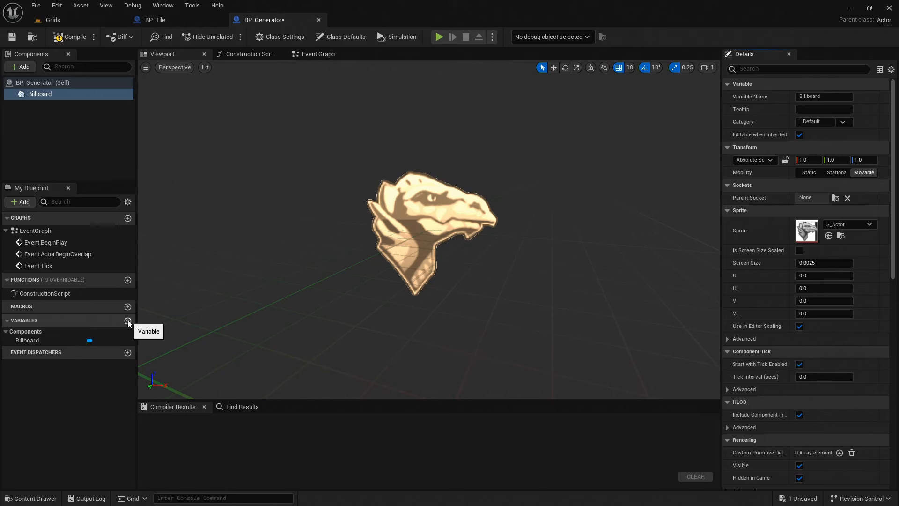
Add Integer variables Rows and Columns, marking them Instance Editable with the eye icon.
left_click(128, 321)
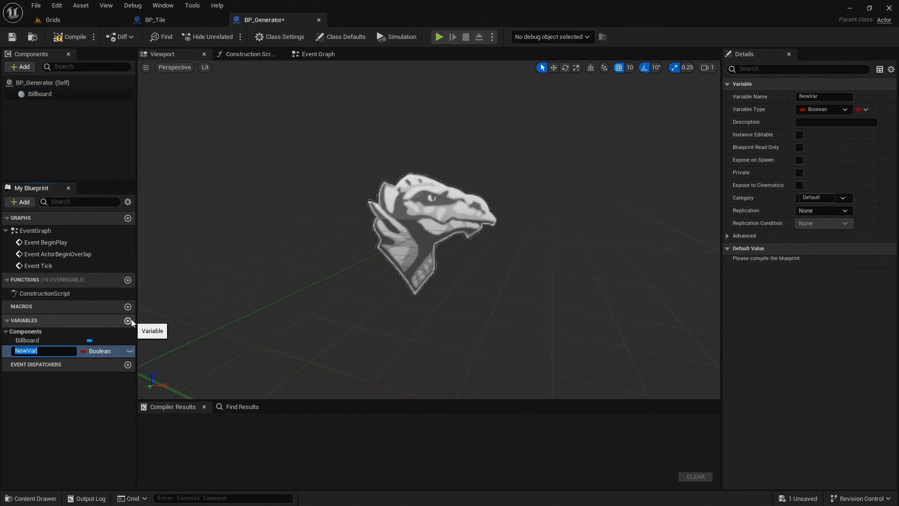
type("Rows")
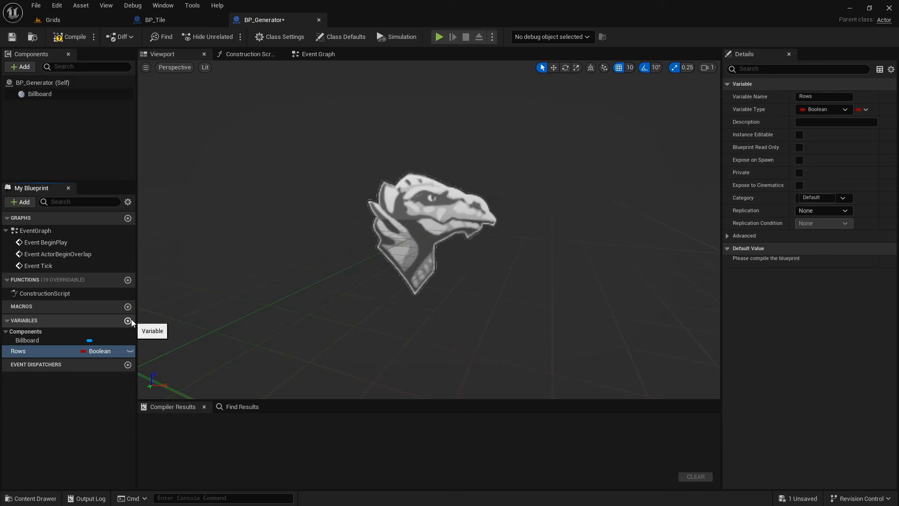
left_click(128, 320)
type("Columns")
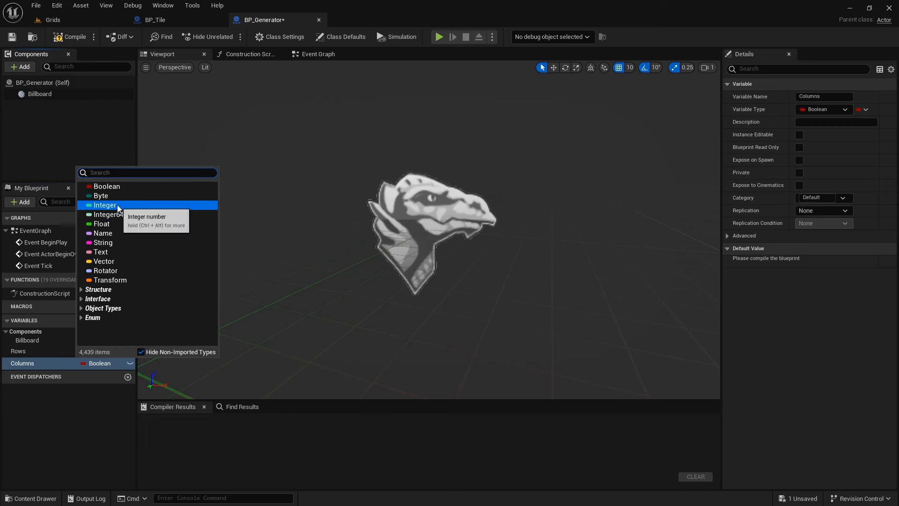
left_click(105, 204)
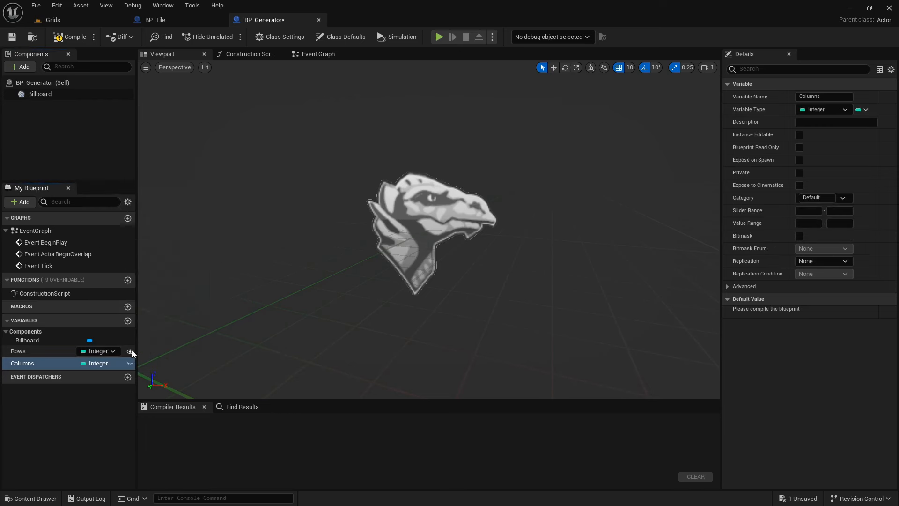
left_click(130, 363)
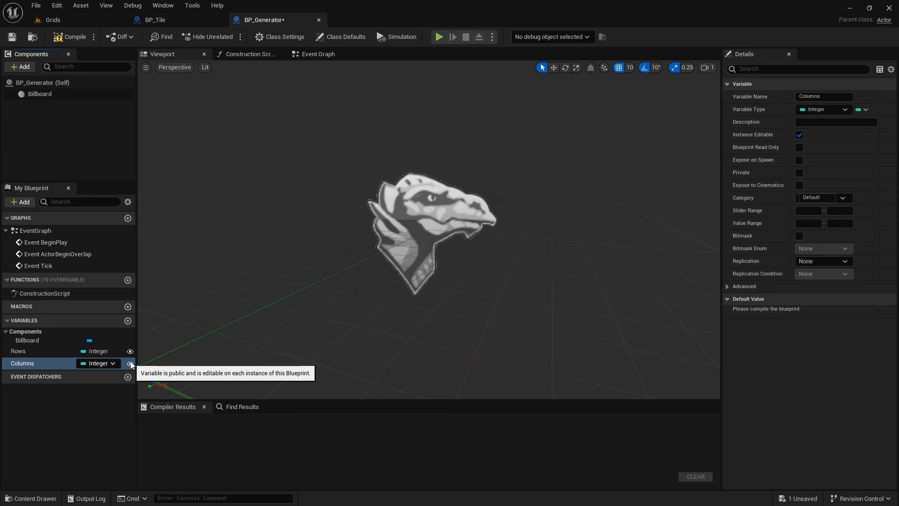
Create variable Tiles, typed BP Tile Object Reference, and set its container to Array.
left_click(128, 319)
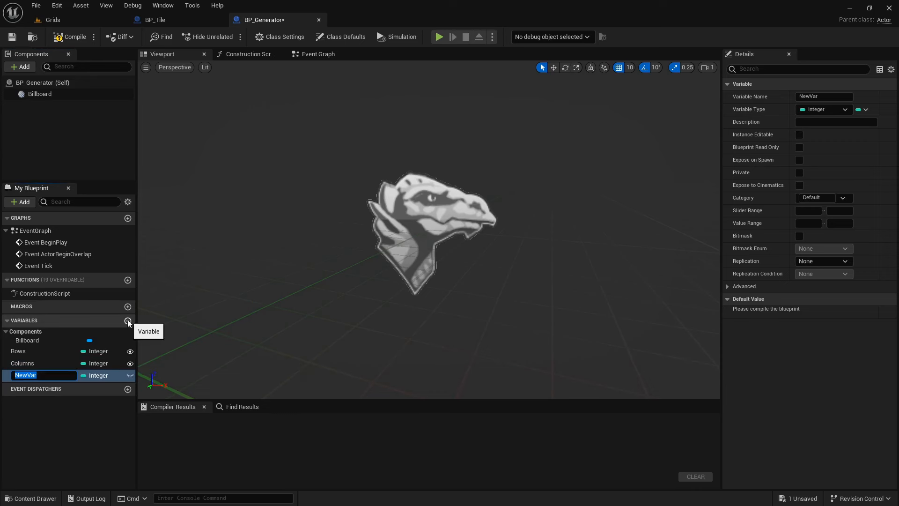
type("Tiles")
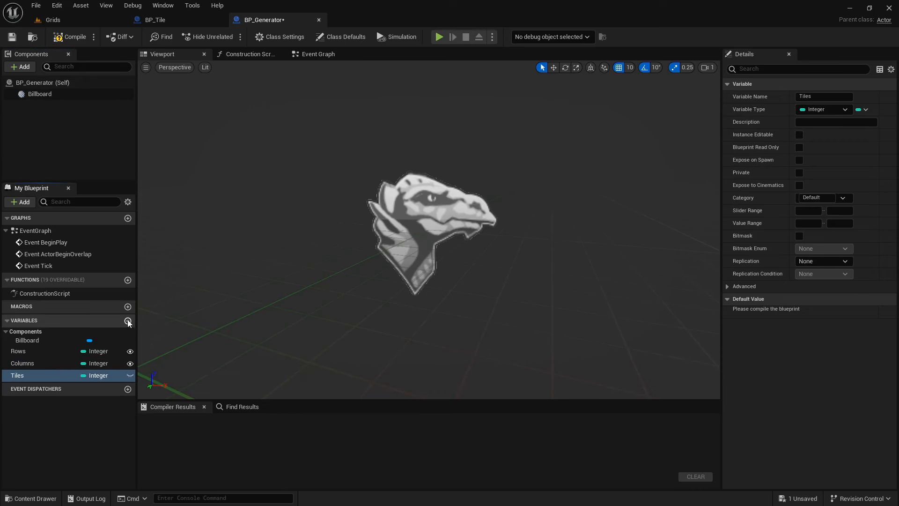
left_click(97, 375)
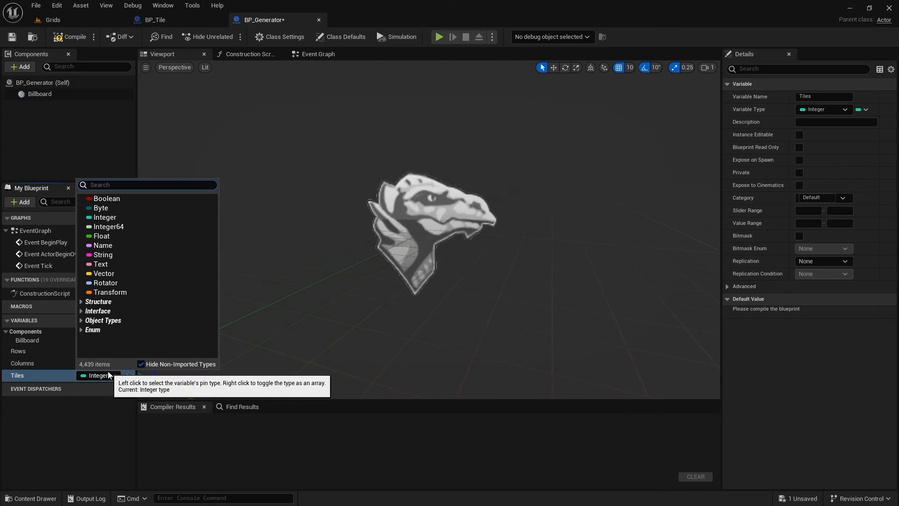
type("bp_tile")
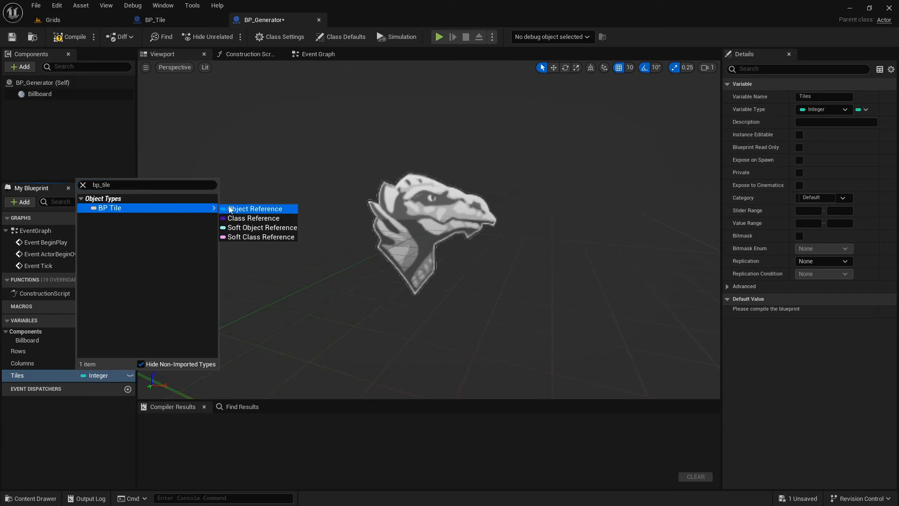
left_click(255, 208)
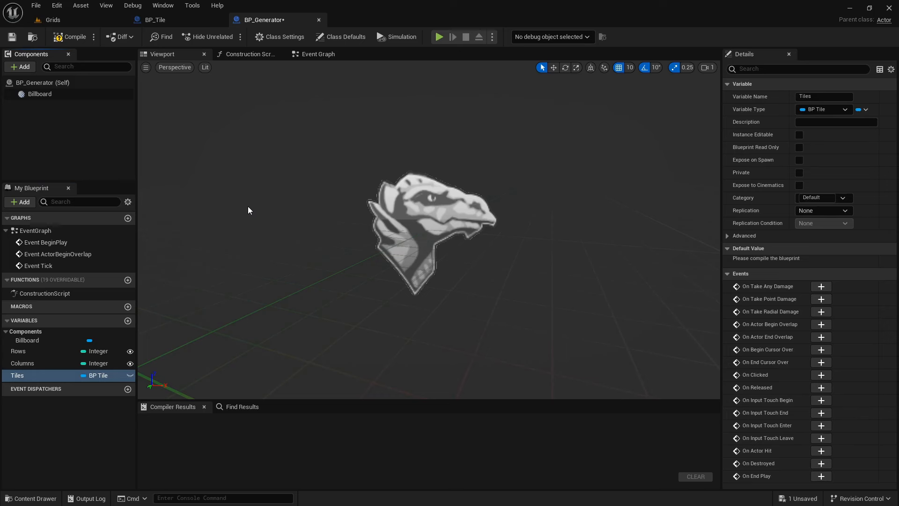
mouse_move(668, 170)
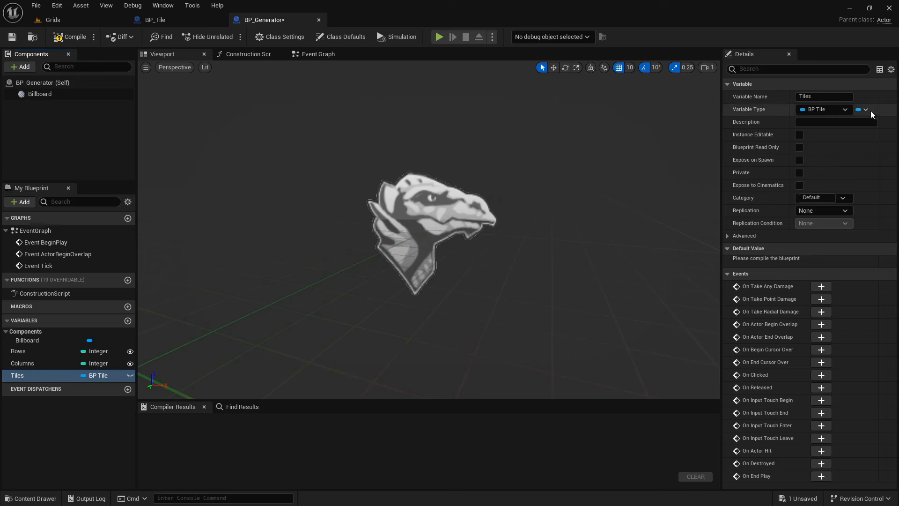
left_click(866, 110)
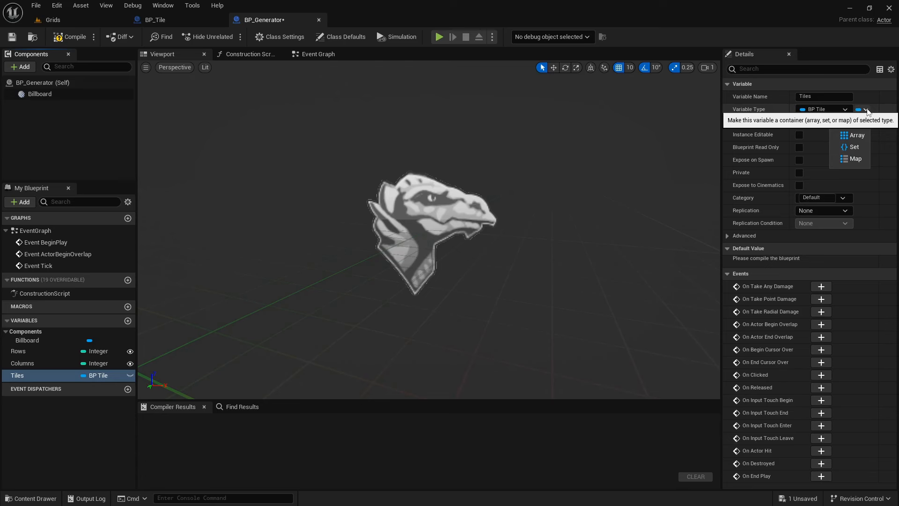
left_click(857, 135)
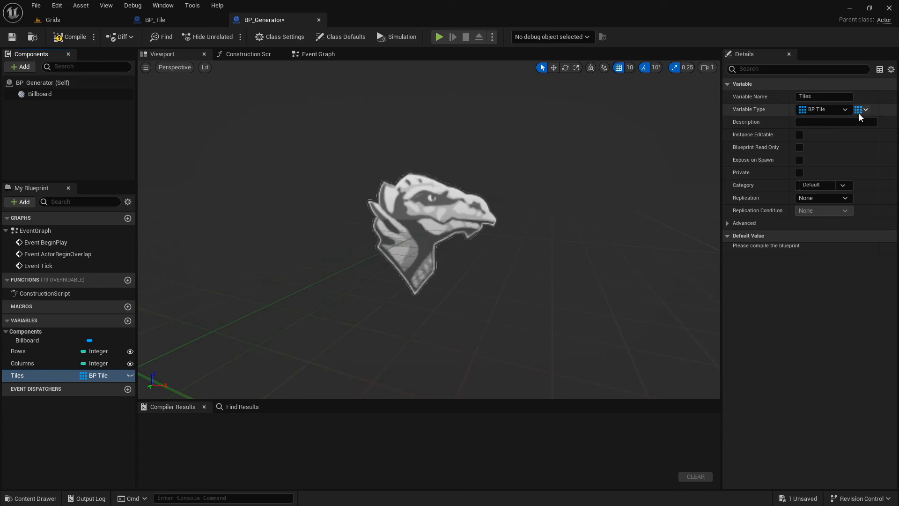
mouse_move(859, 110)
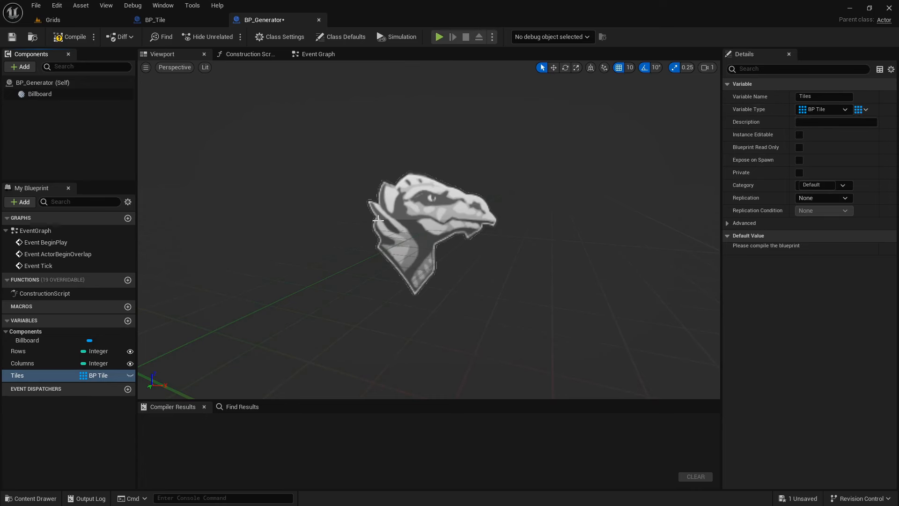
Add a function named InitializeTiles and add a second new function.
left_click(128, 280)
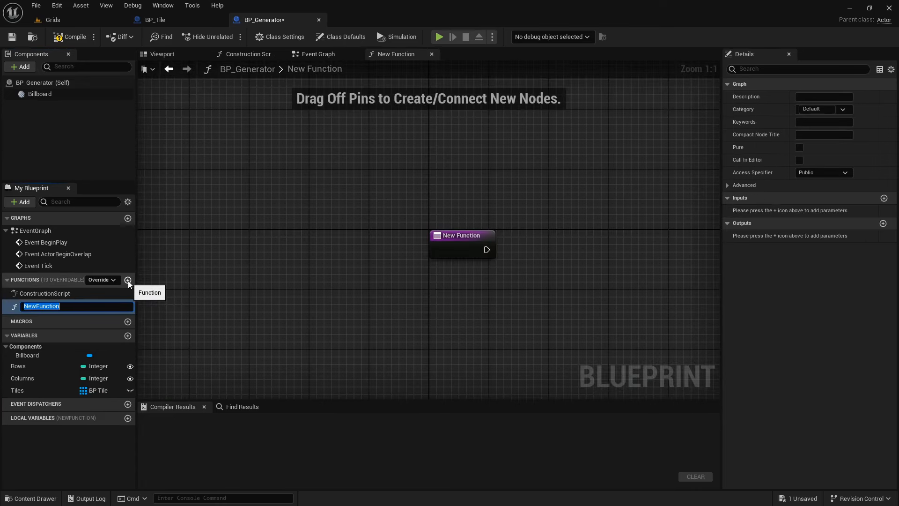
type("InitializeTiles")
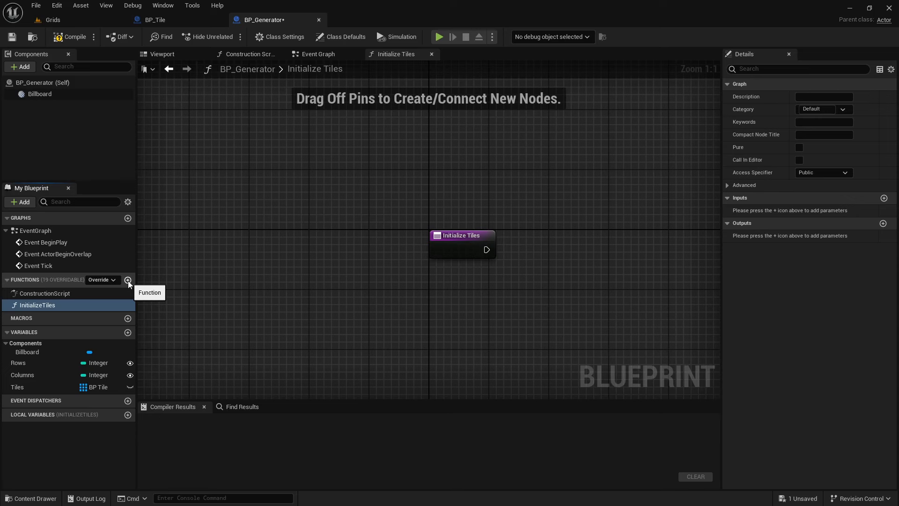
left_click(128, 280)
type("len")
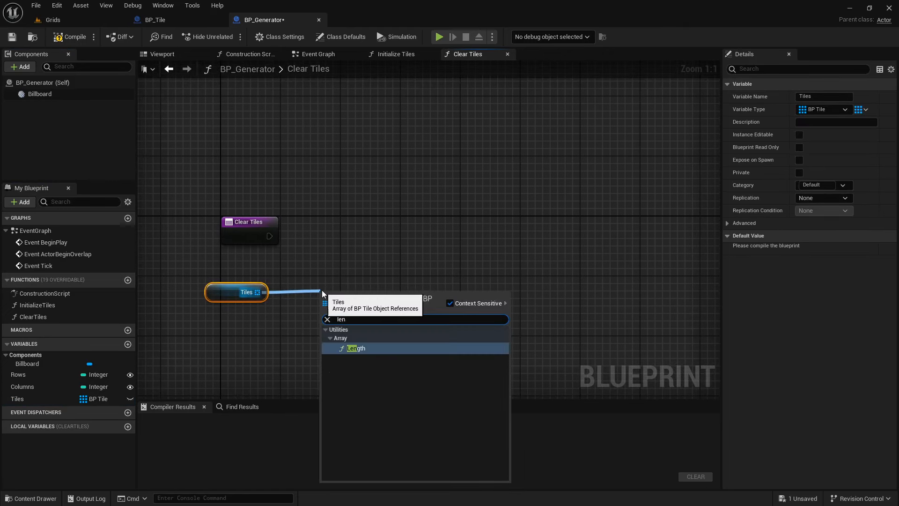
In ClearTiles, place a Tiles array getter feeding a Length check.
left_click(355, 347)
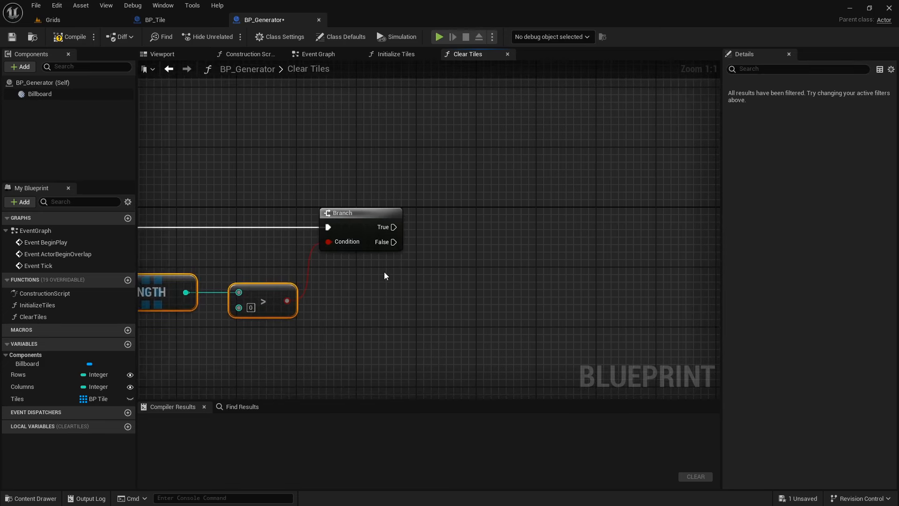
left_click(17, 399)
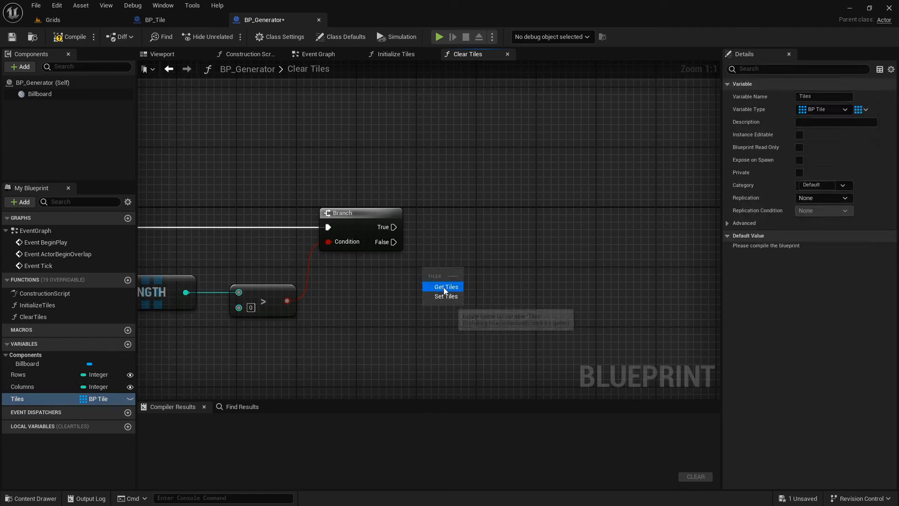
left_click(446, 287)
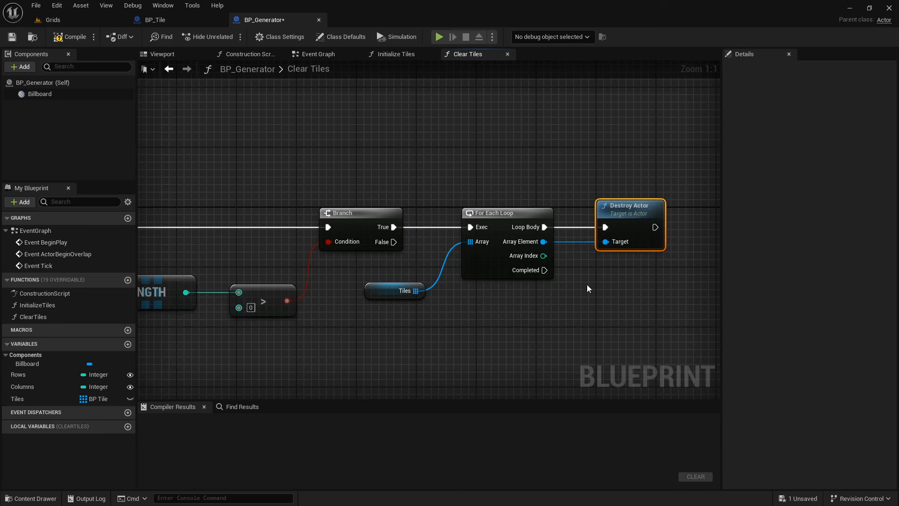
mouse_move(559, 288)
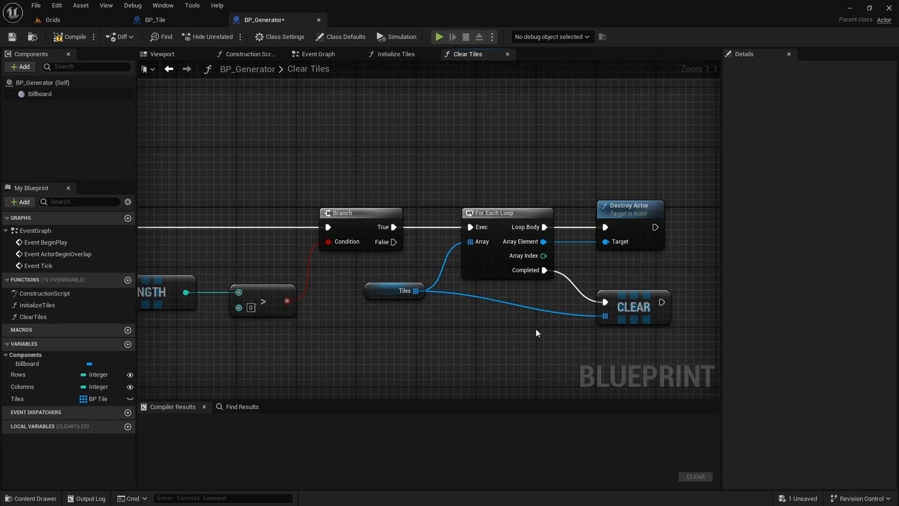
left_click(395, 54)
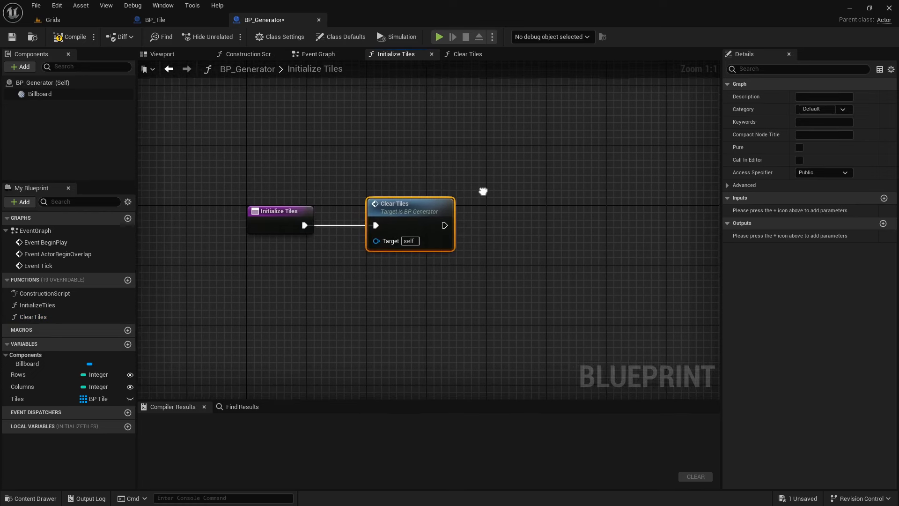
mouse_move(487, 209)
type("for loop")
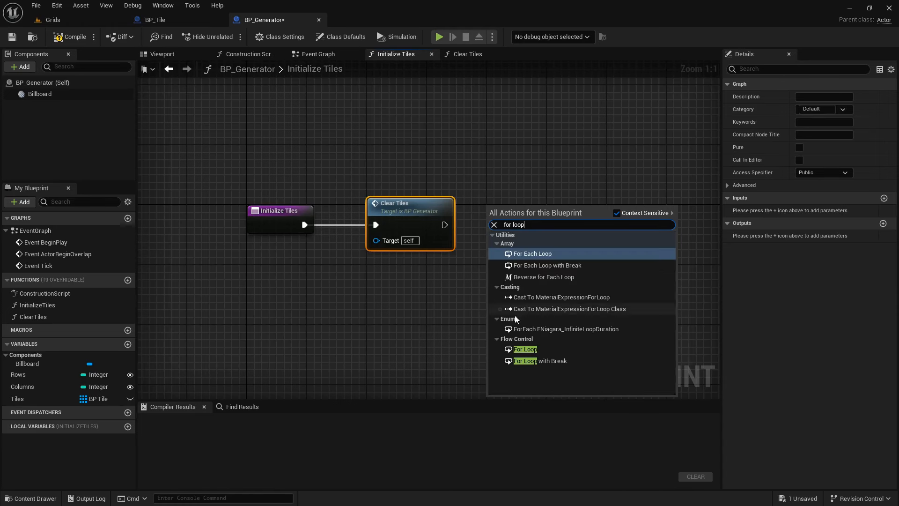
Add a For Loop after Clear Tiles and subtract 1 from Rows for its last index.
left_click(526, 349)
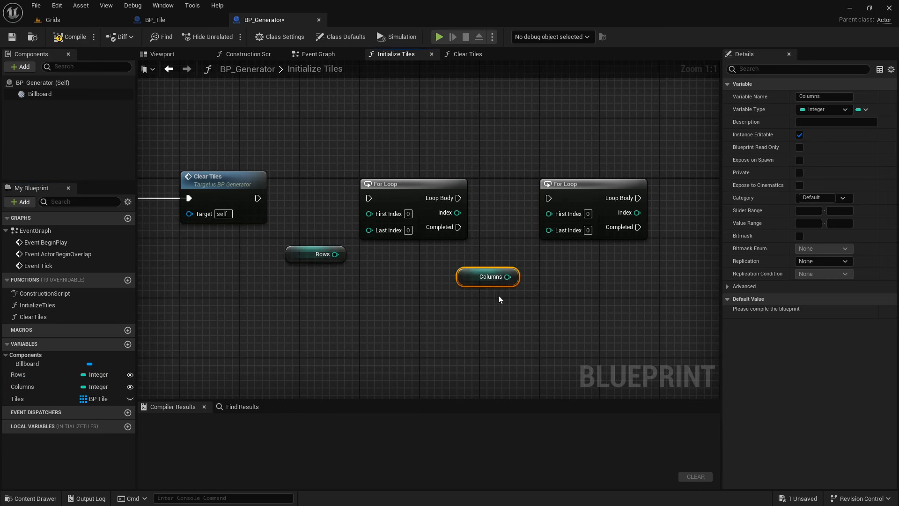
mouse_move(505, 295)
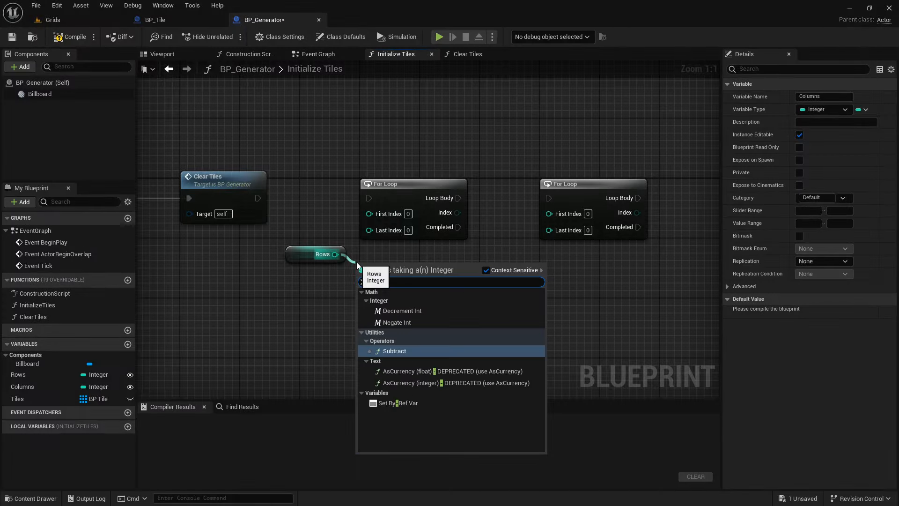
left_click(395, 350)
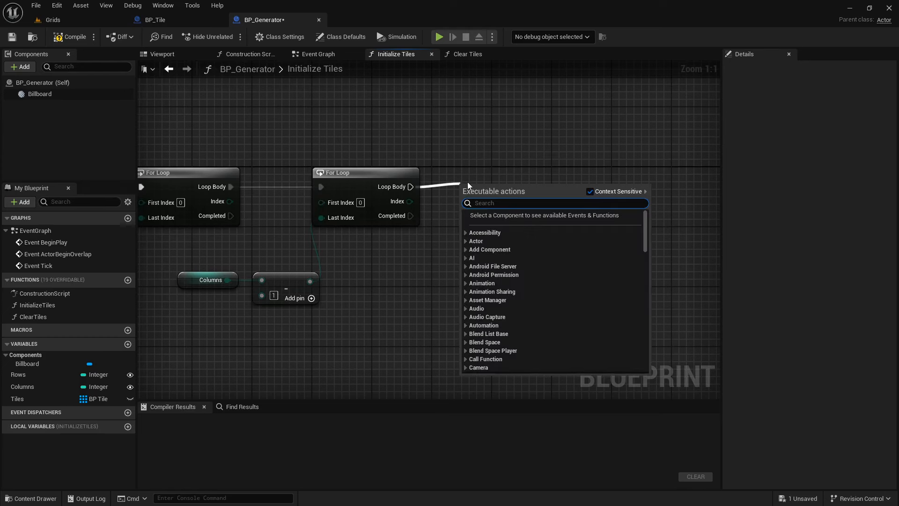
Add a Spawn Actor from Class node and set its Class to BP_Tile.
type("spawn actor")
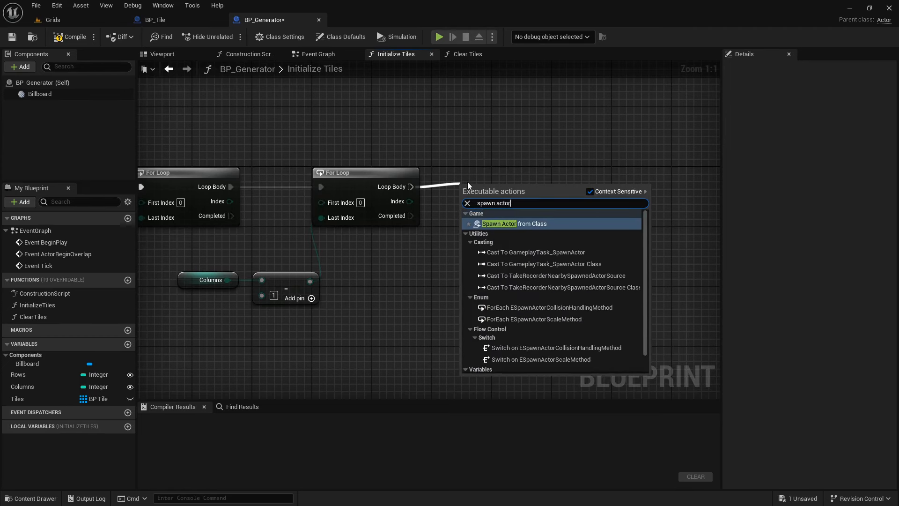
left_click(514, 222)
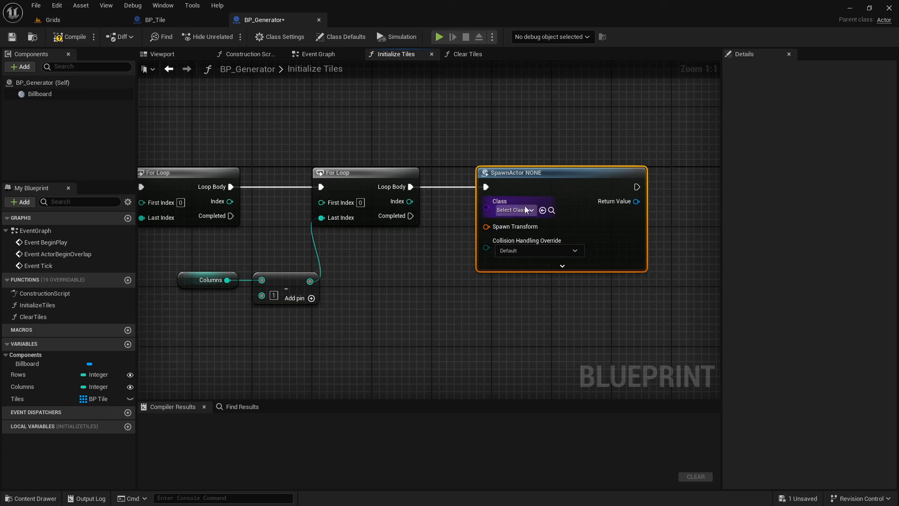
left_click(513, 209)
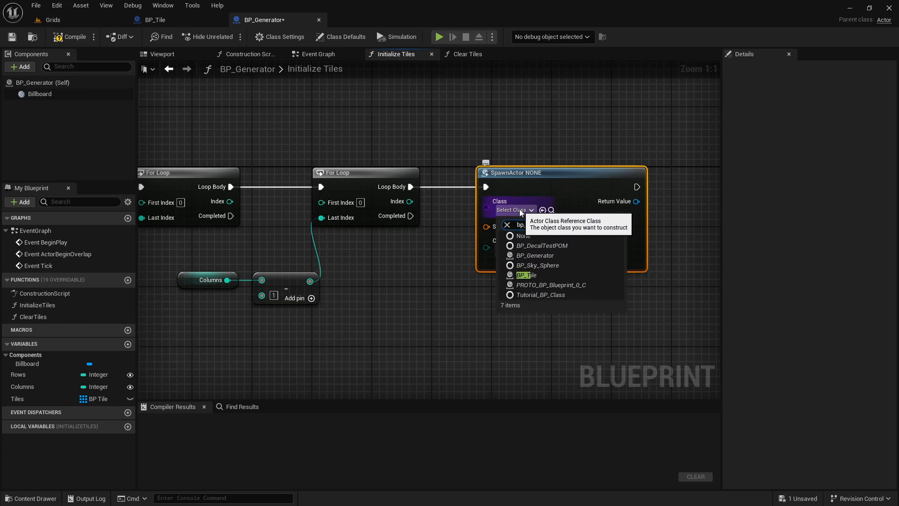
type("bp_tile")
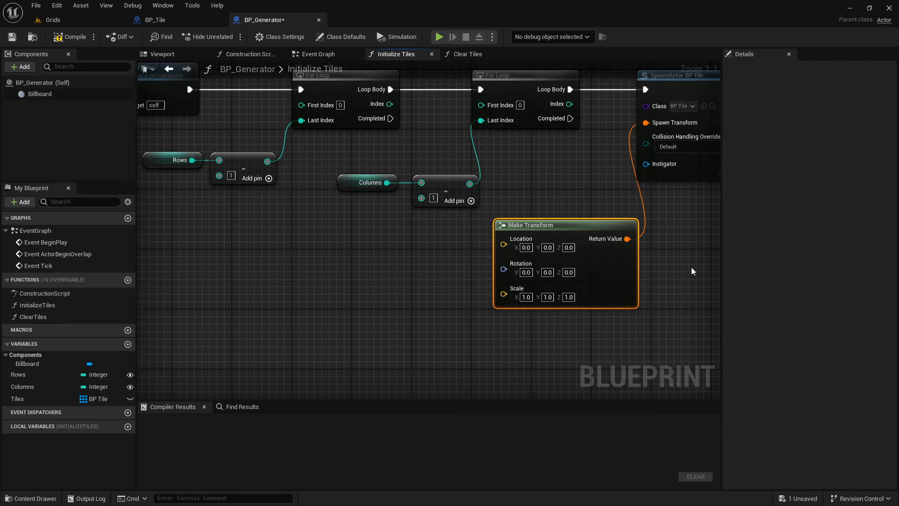
Add Get Actor Location for the spawn transform and set Collision Handling to Always Spawn.
right_click(281, 249)
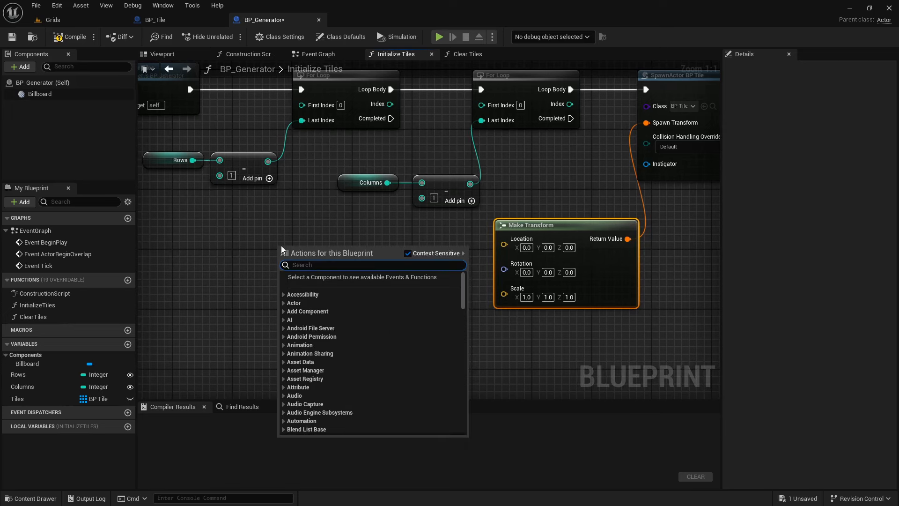
type("get ac")
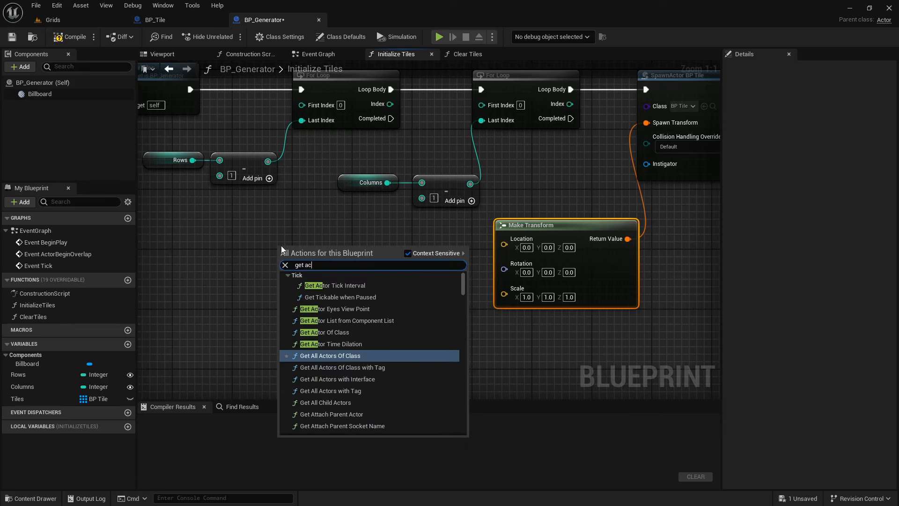
type("tor loca")
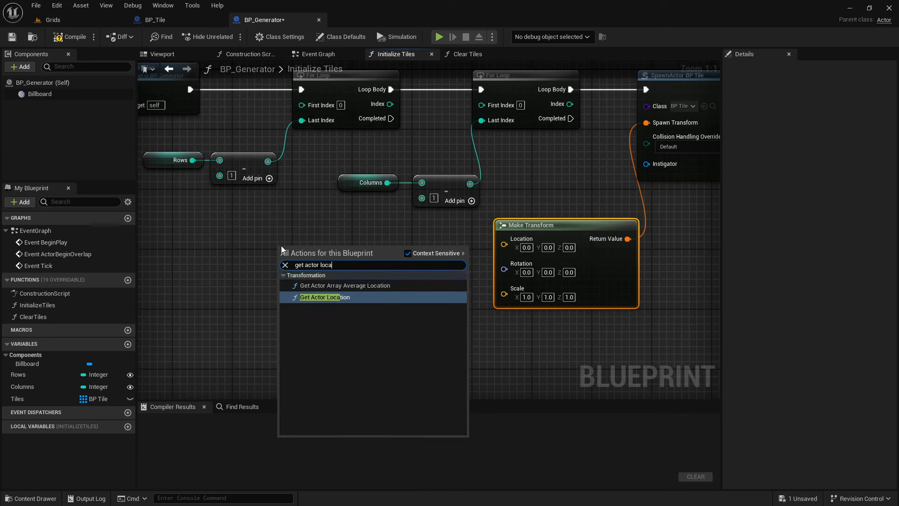
left_click(325, 296)
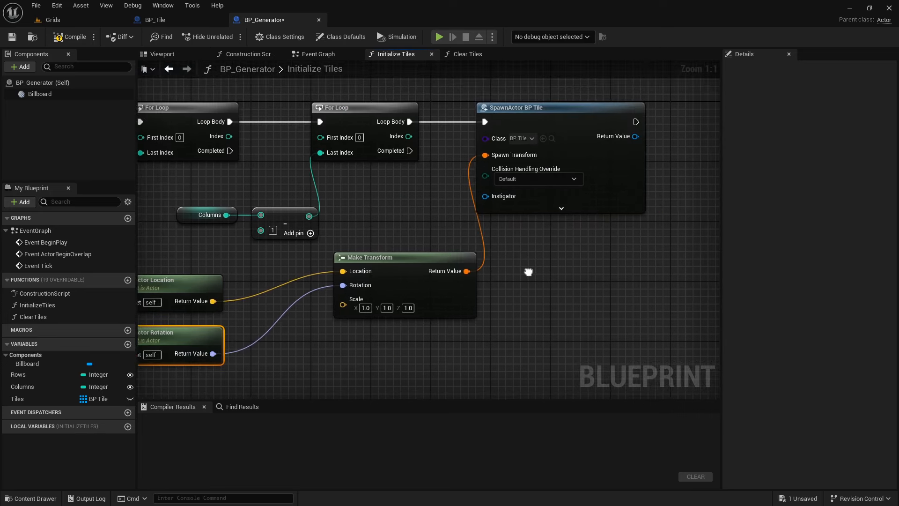
mouse_move(519, 219)
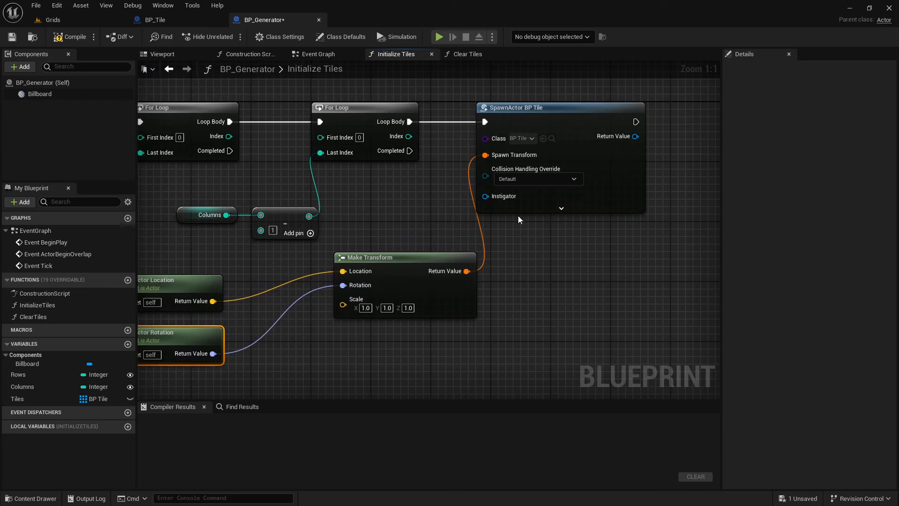
left_click(572, 178)
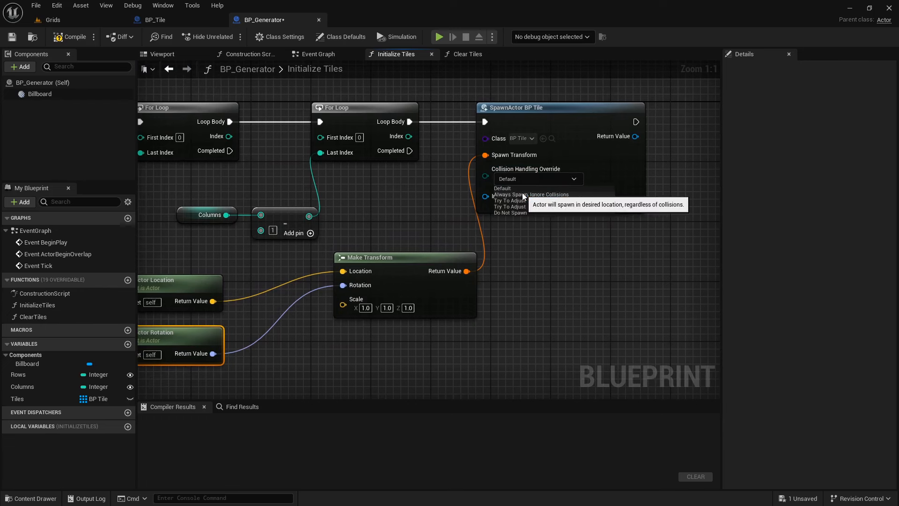
left_click(511, 194)
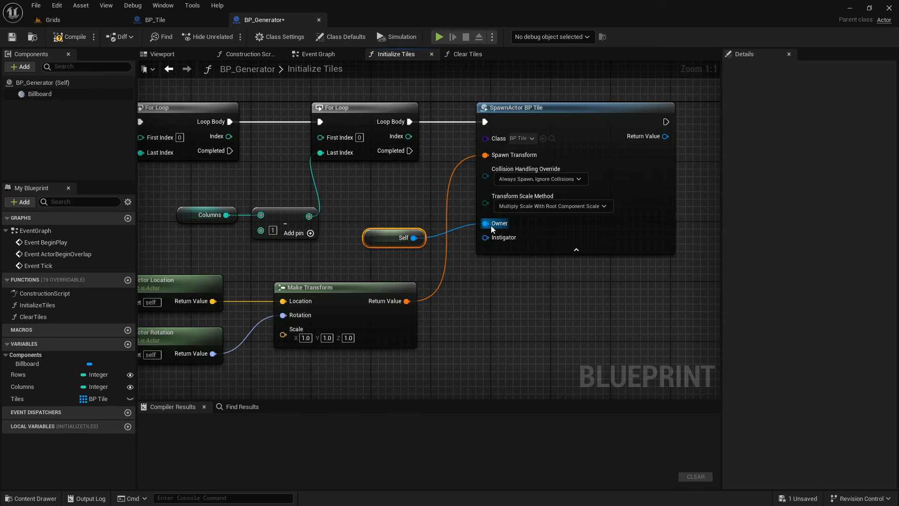
mouse_move(491, 224)
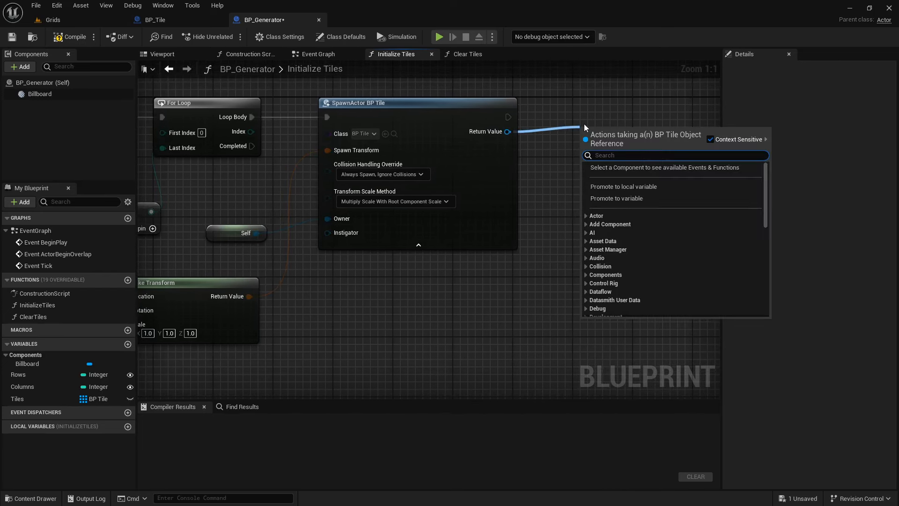
Add a SET Row node for the spawned tile.
type("set ro")
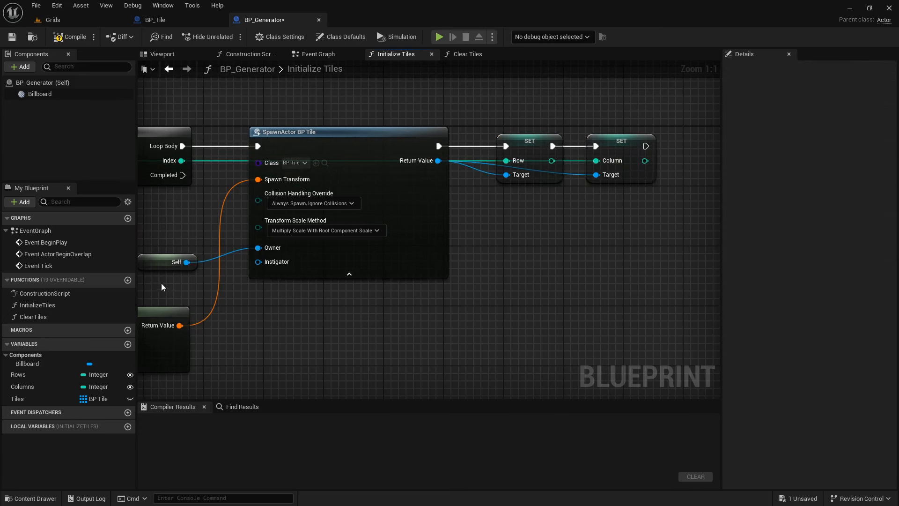
Enable Call In Editor on InitializeTiles, then return to the Grids level.
left_click(38, 305)
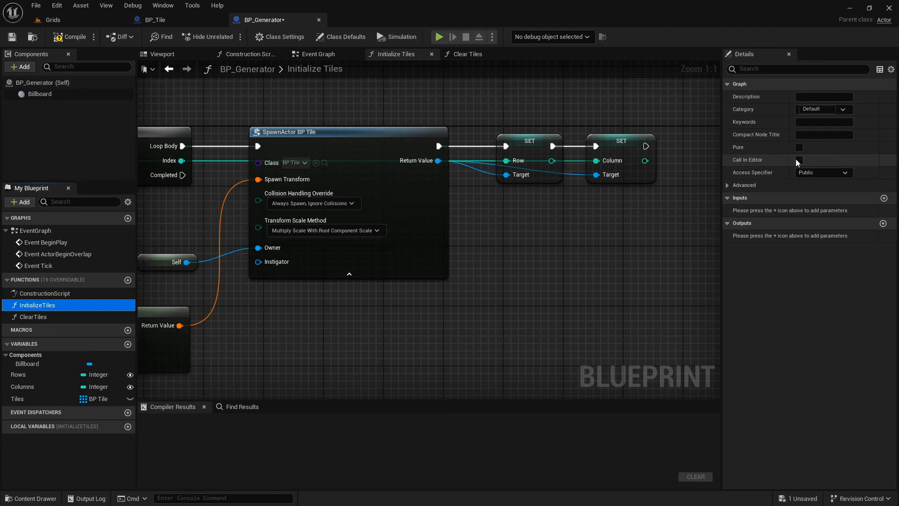
left_click(799, 160)
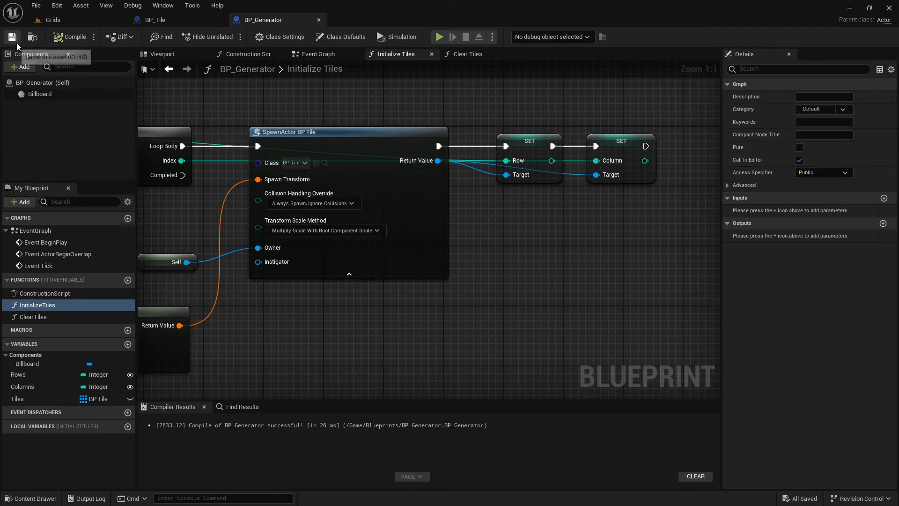
left_click(30, 498)
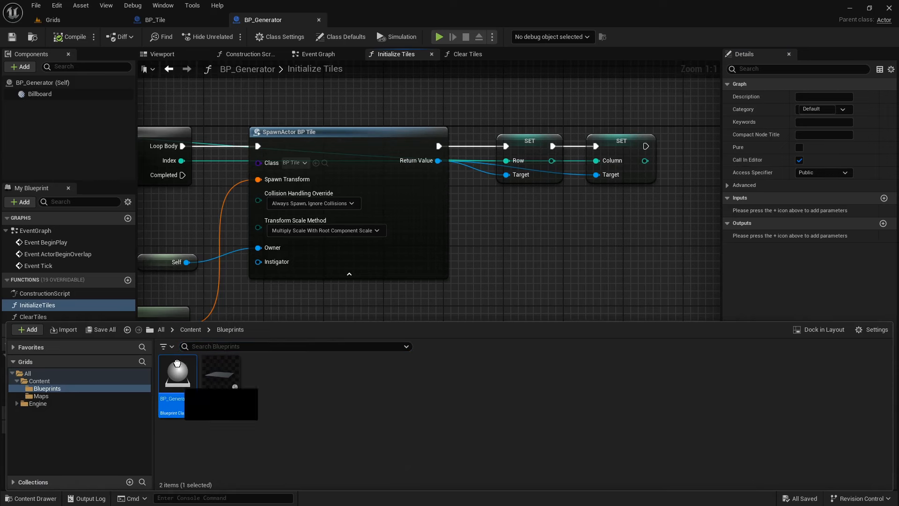
left_click(51, 20)
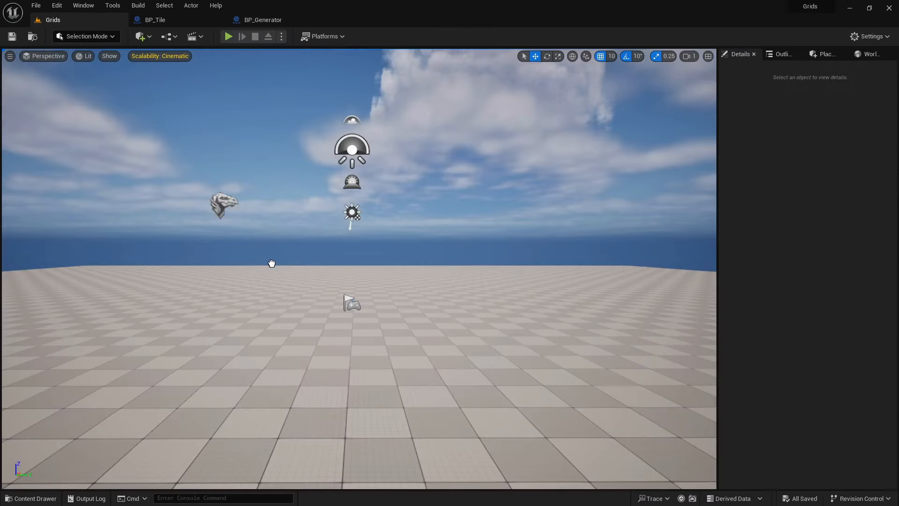
Run Initialize Tiles on the placed BP_Generator and check the spawned tiles in the Outliner.
left_click(352, 302)
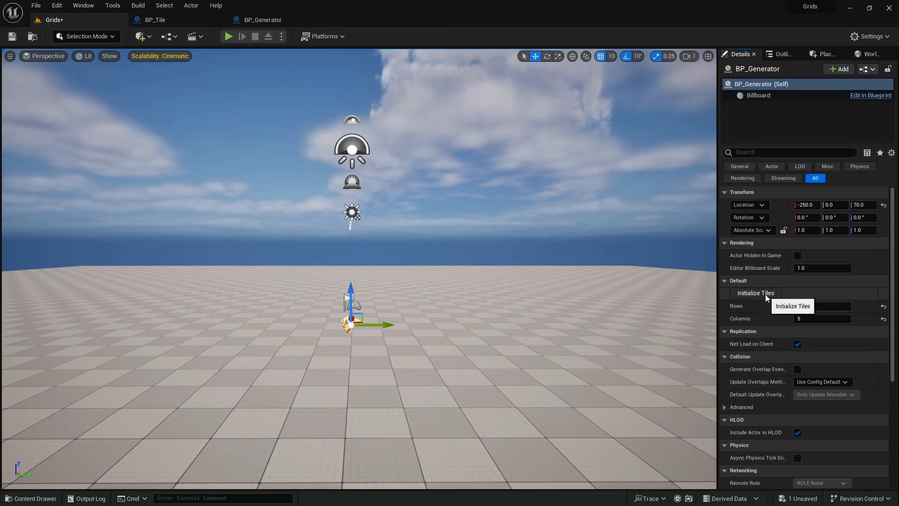
left_click(756, 292)
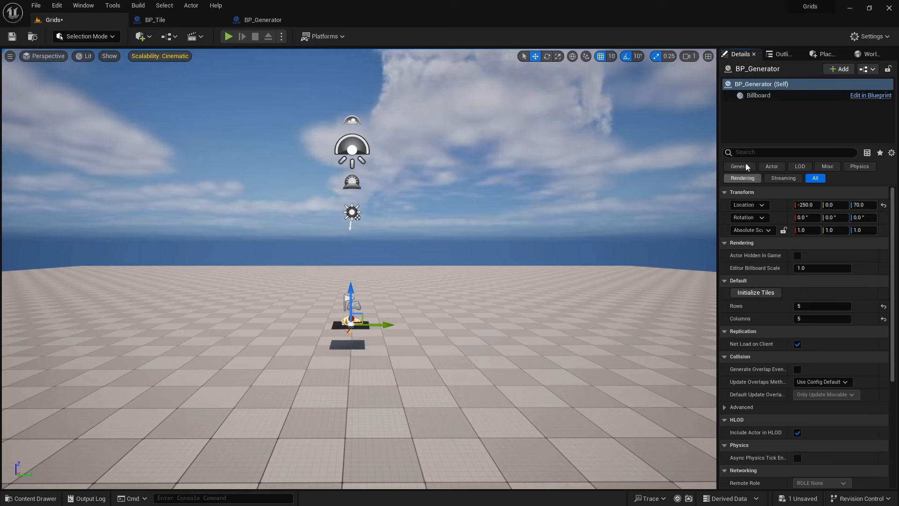
left_click(779, 53)
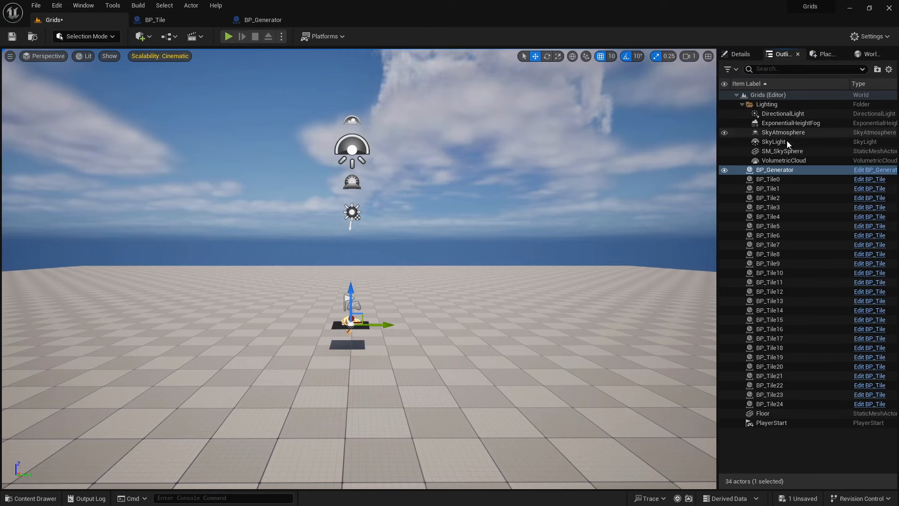
mouse_move(785, 182)
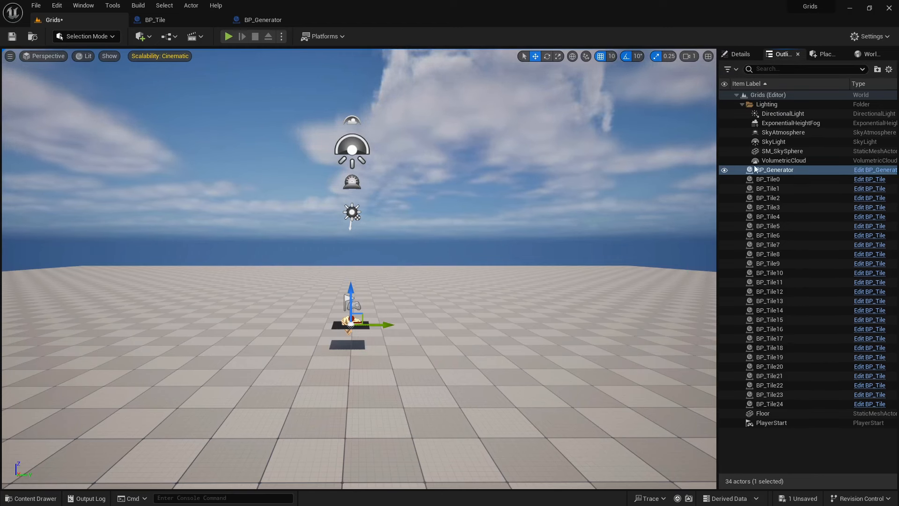
left_click(774, 170)
type("a")
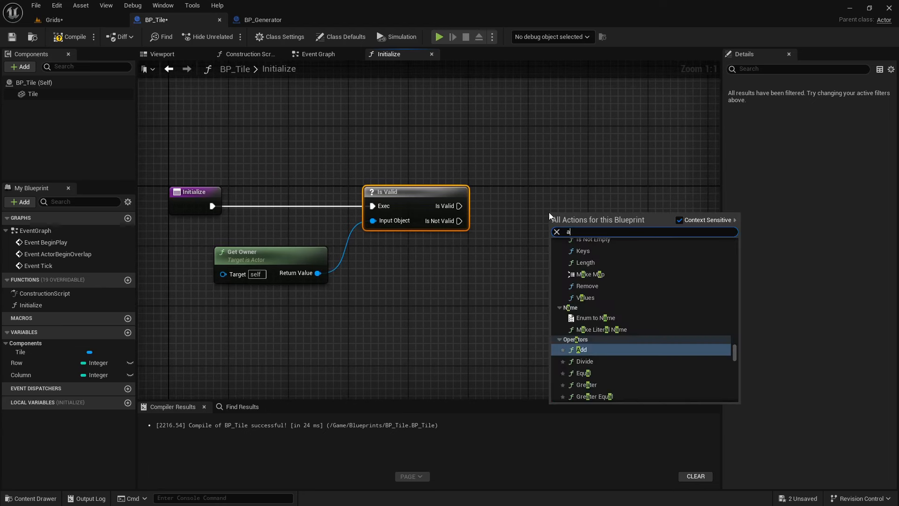
Add Attach Actor To Actor to Initialize, parented to the owner, with location snapping to target.
type("ttach ac")
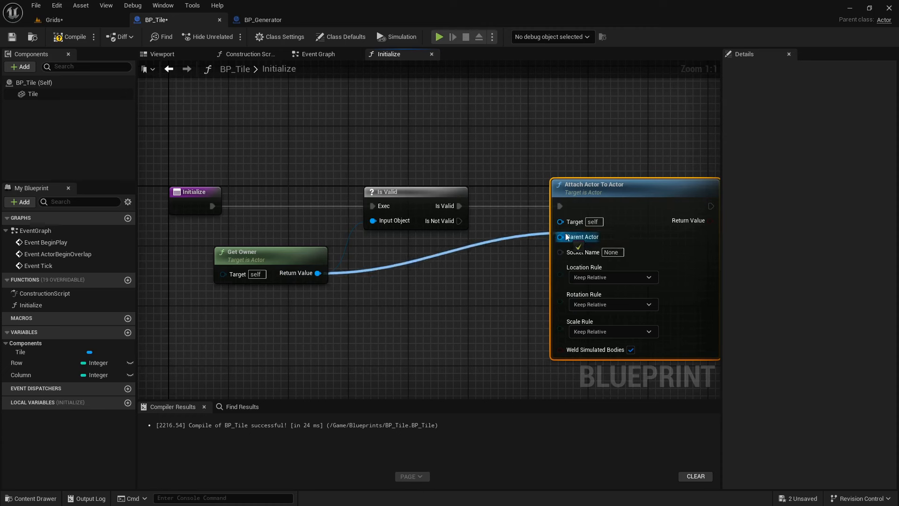
mouse_move(560, 236)
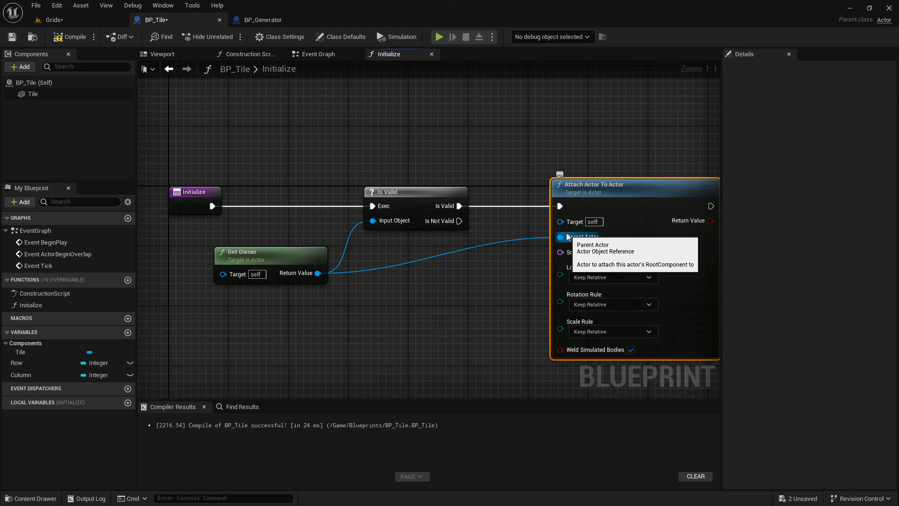
mouse_move(572, 252)
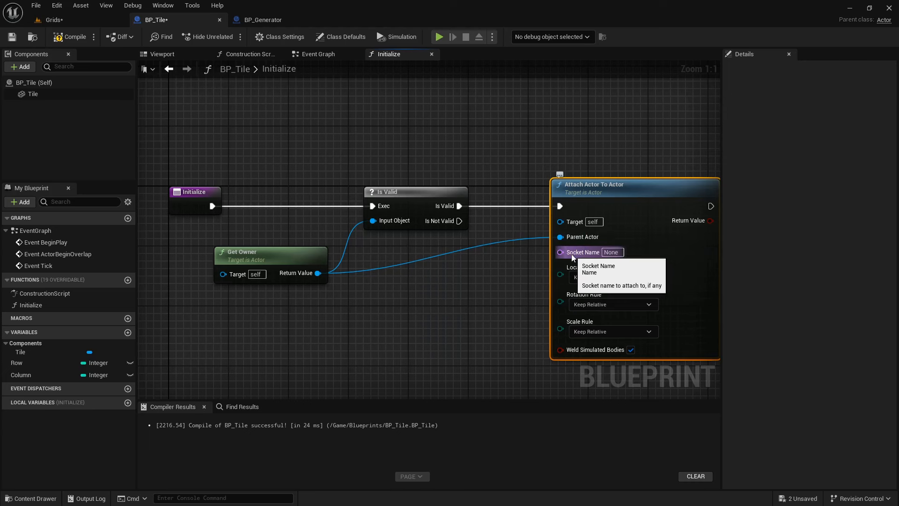
left_click(612, 277)
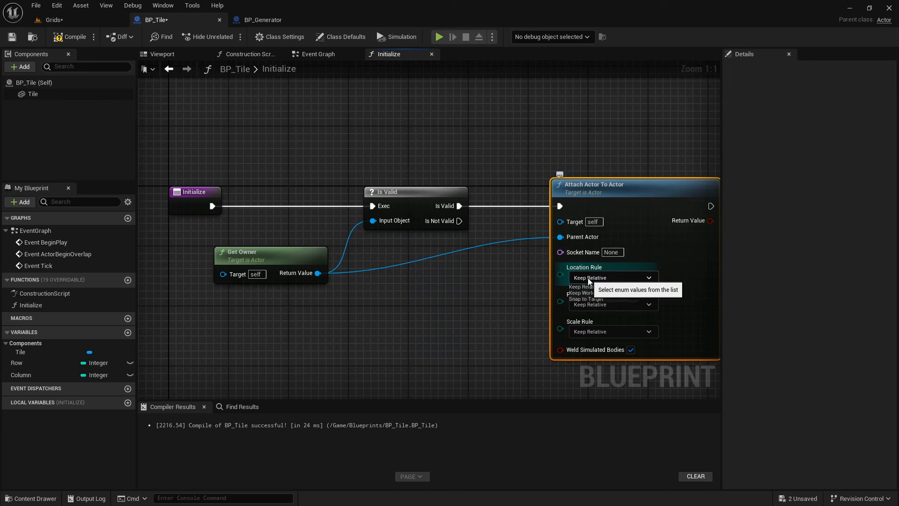
left_click(585, 298)
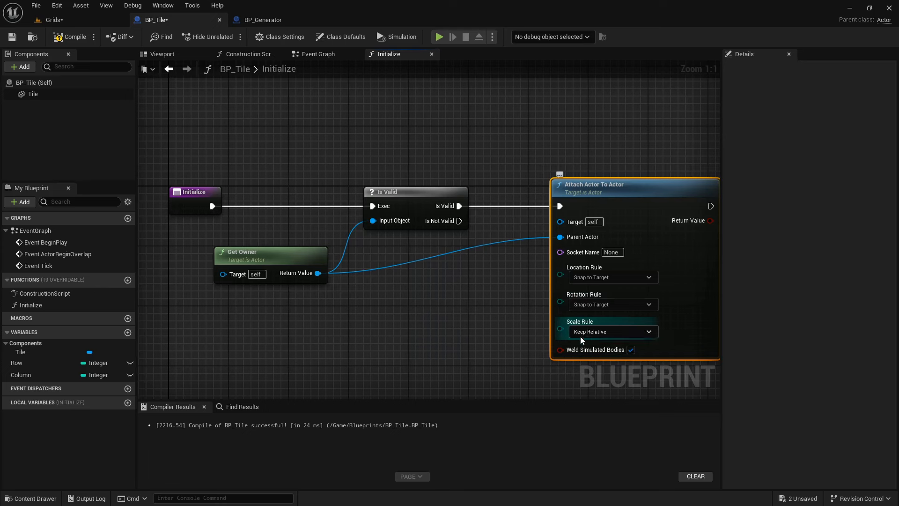
mouse_move(630, 349)
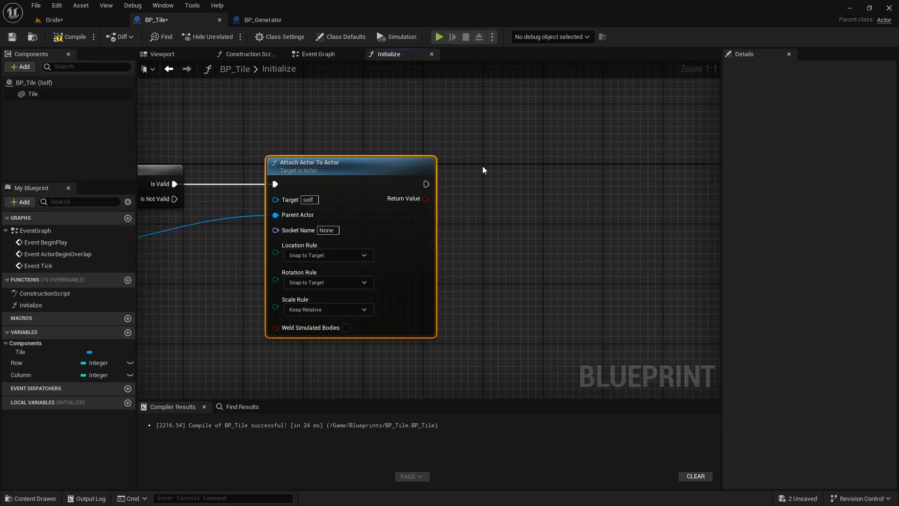
Add a Get Component Bounds node reading the Tile mesh component variable.
left_click(32, 93)
type("get component bo")
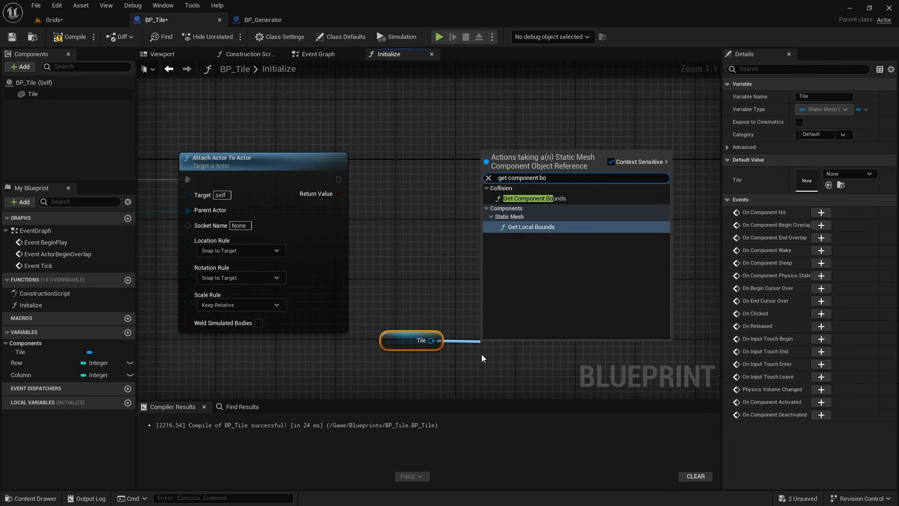
left_click(536, 197)
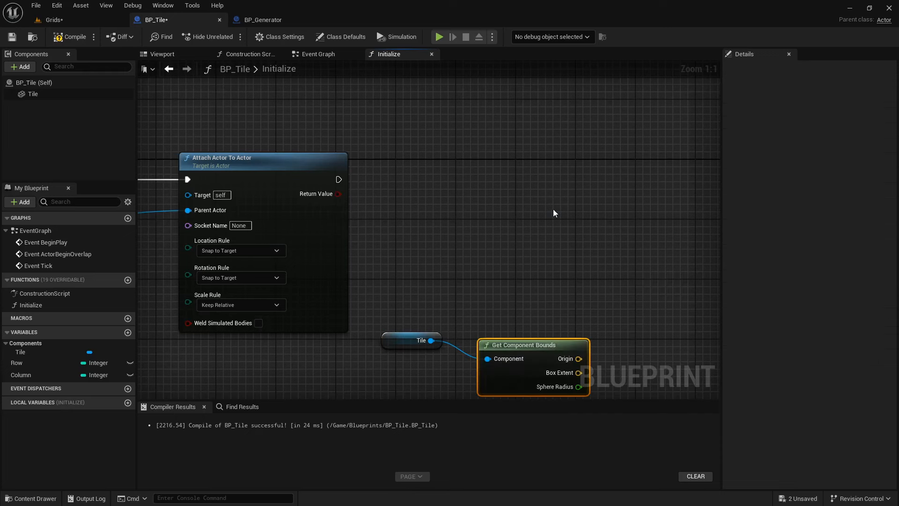
left_click(32, 94)
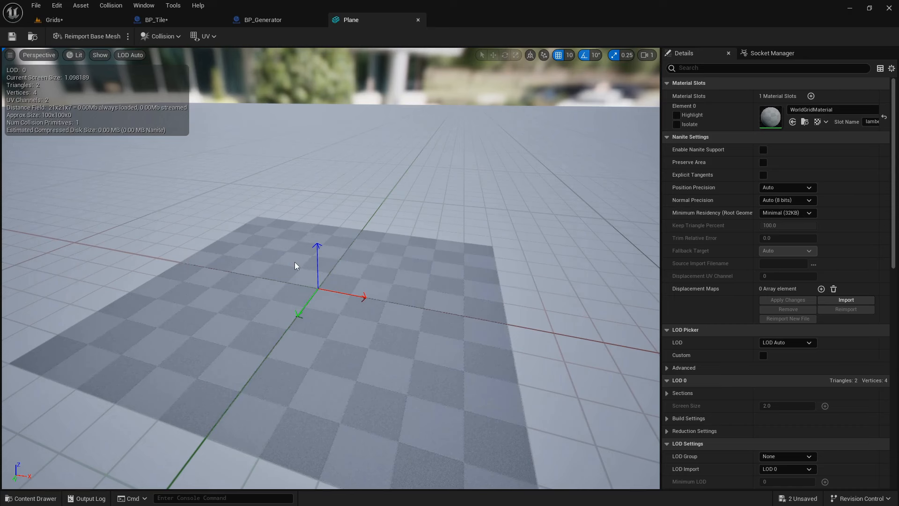
mouse_move(47, 118)
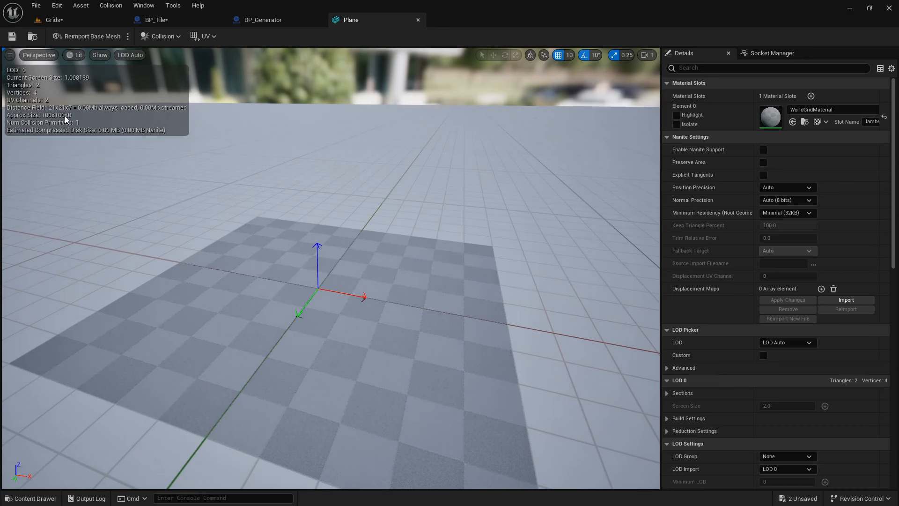
Confirm the Plane mesh is 100x100, then go back to BP_Generator's Initialize Tiles graph.
left_click(155, 20)
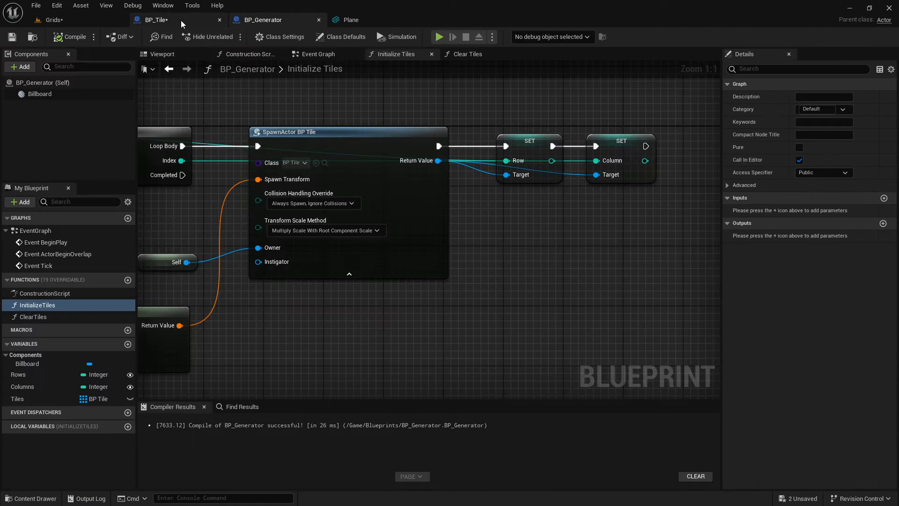
Break the box extent into axes and multiply X by Column and Y by Row.
left_click(152, 20)
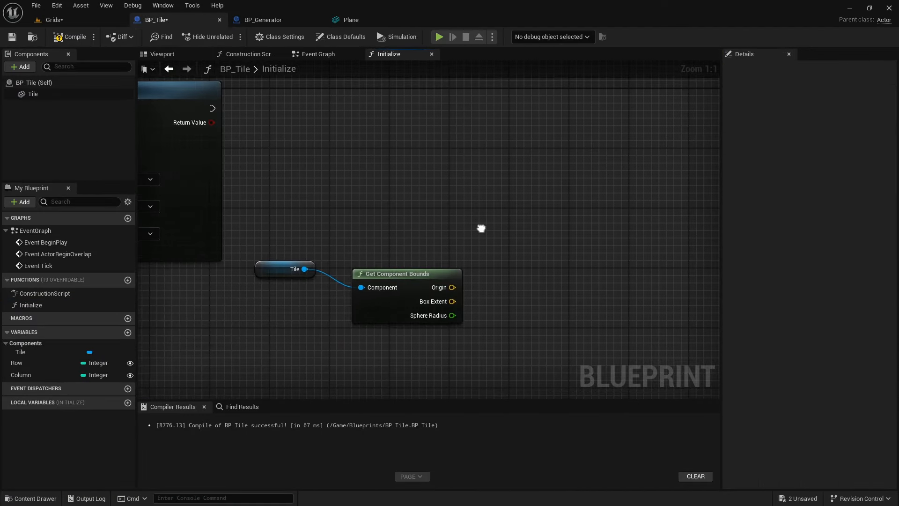
type("bre")
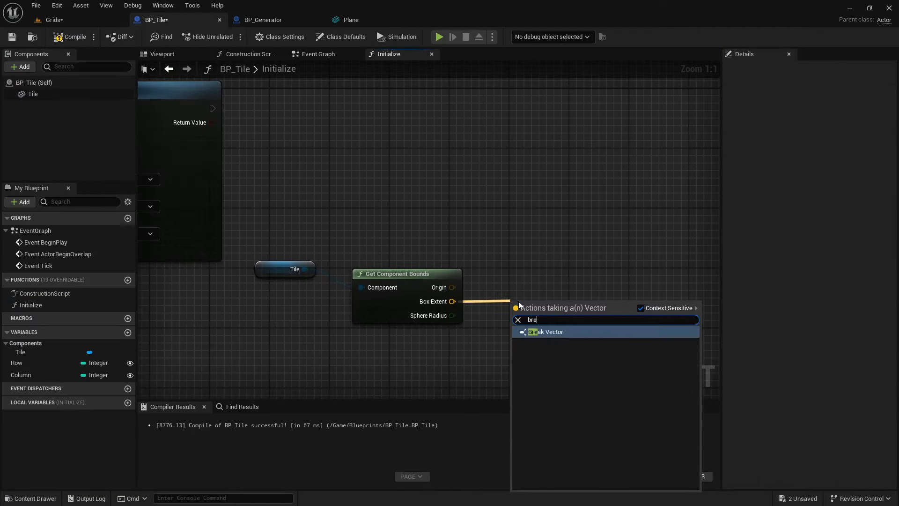
left_click(545, 331)
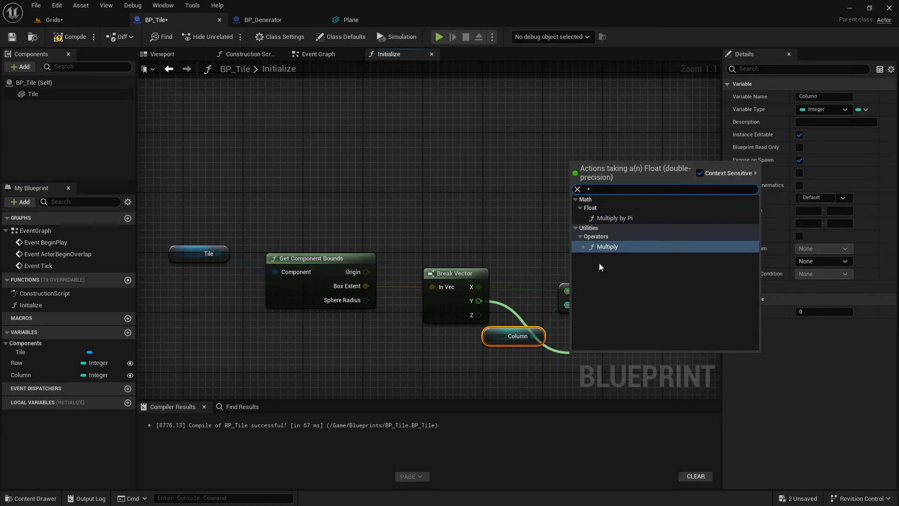
left_click(606, 247)
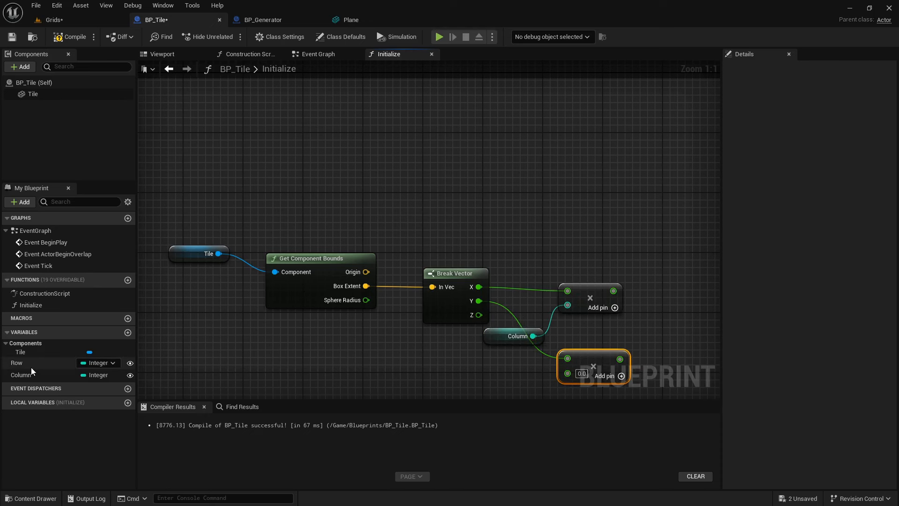
left_click(17, 362)
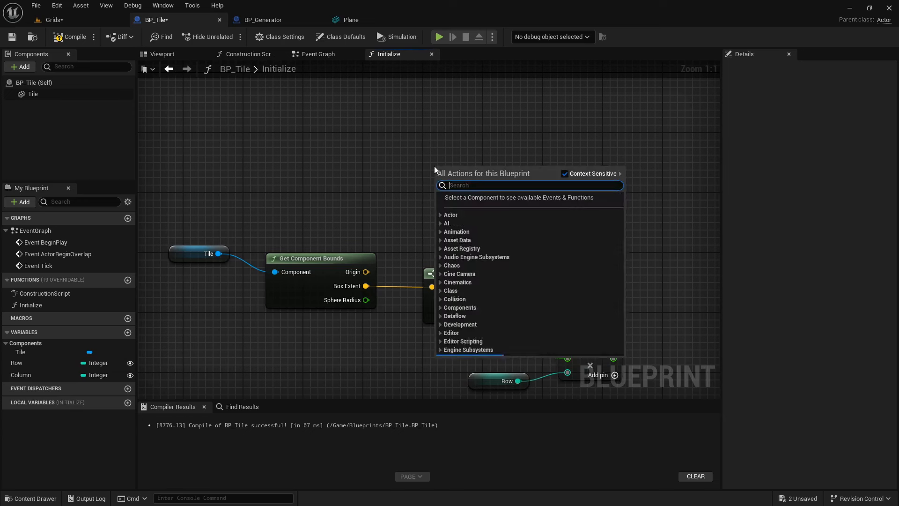
Feed the scaled values through Make Vector into Set Actor Relative Location.
type("actor re")
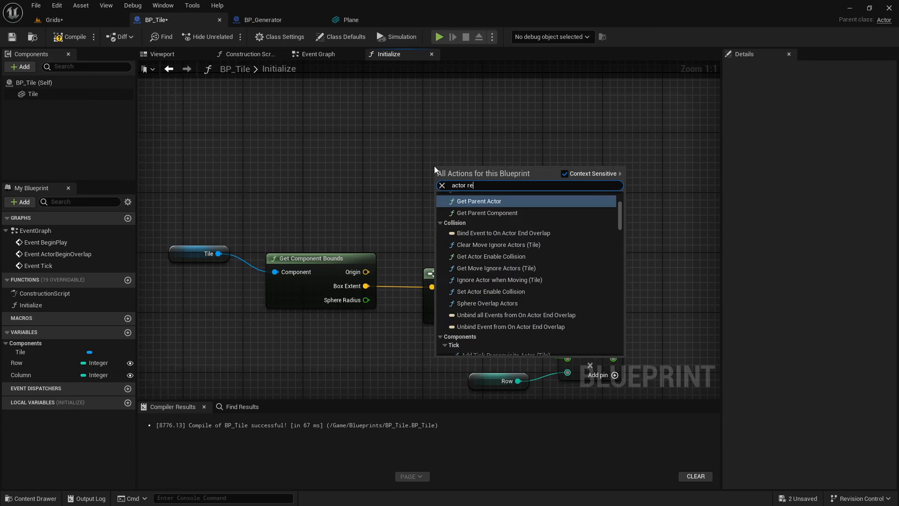
type("la")
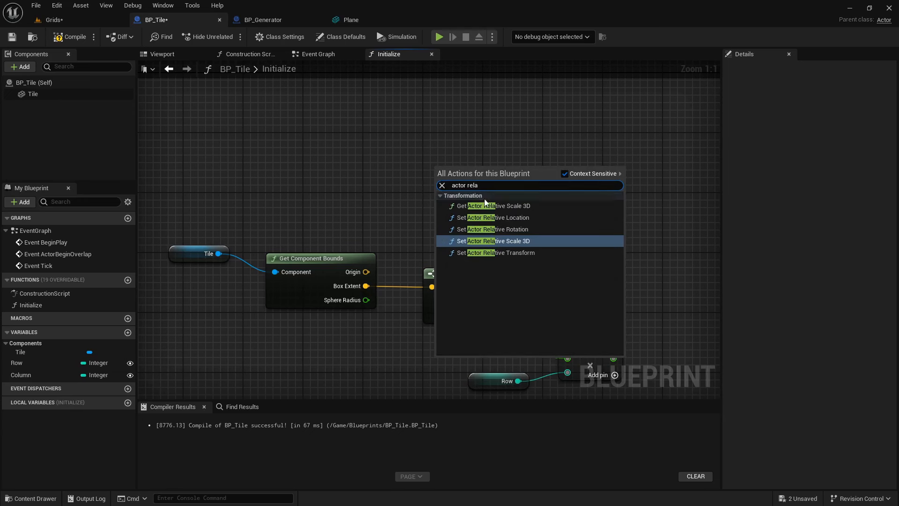
left_click(494, 217)
type("make")
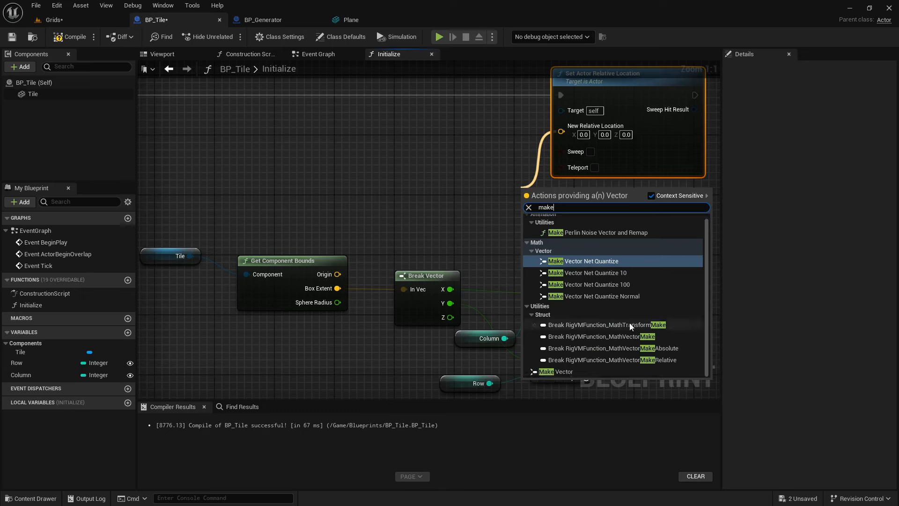
left_click(555, 371)
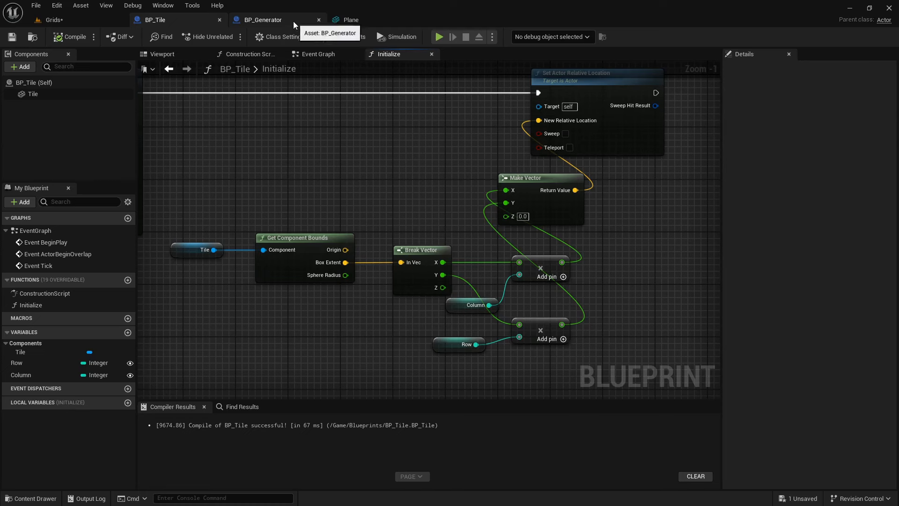
Call Initialize on each spawned tile after SET Column, then add it to Tiles.
left_click(262, 20)
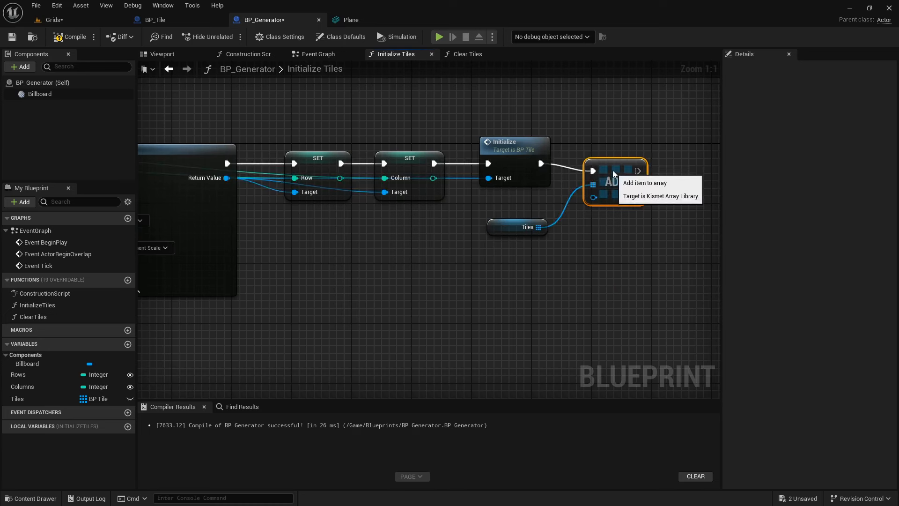
mouse_move(593, 231)
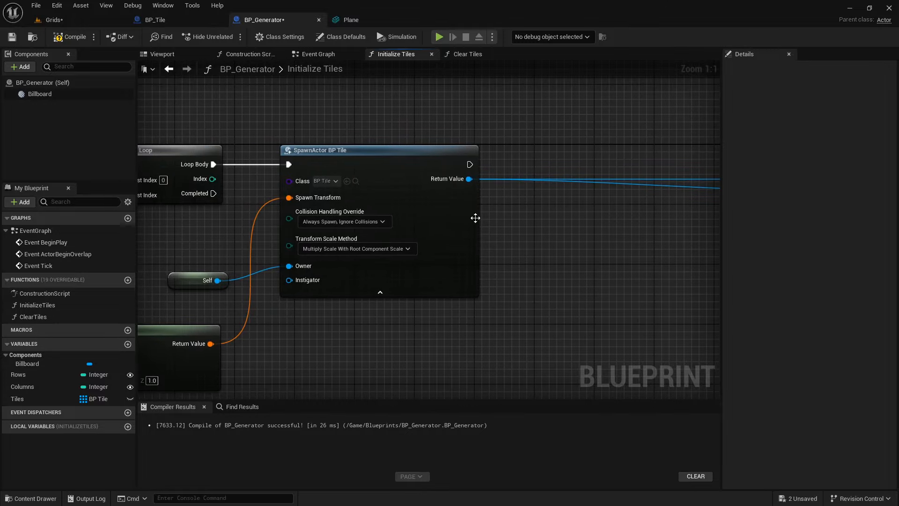
Tick Instance Editable and Expose on Spawn for BP_Tile's Row and Column variables.
left_click(163, 18)
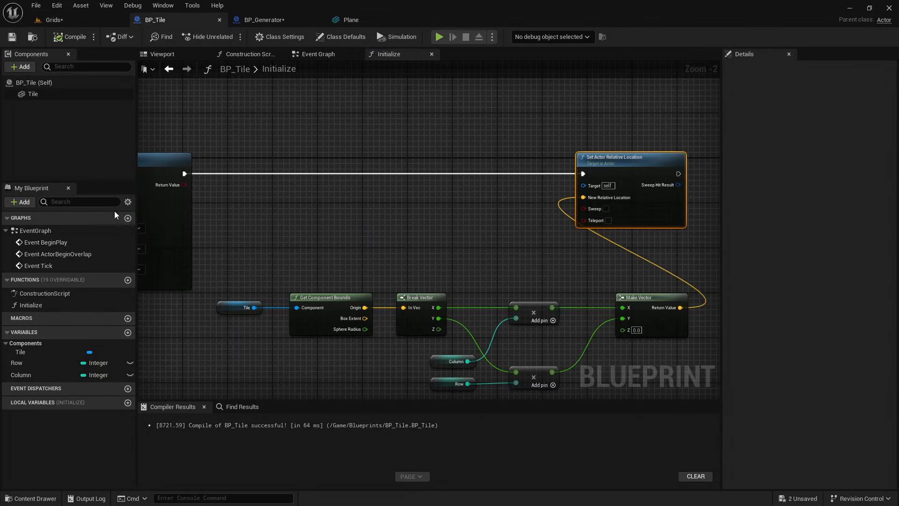
left_click(16, 362)
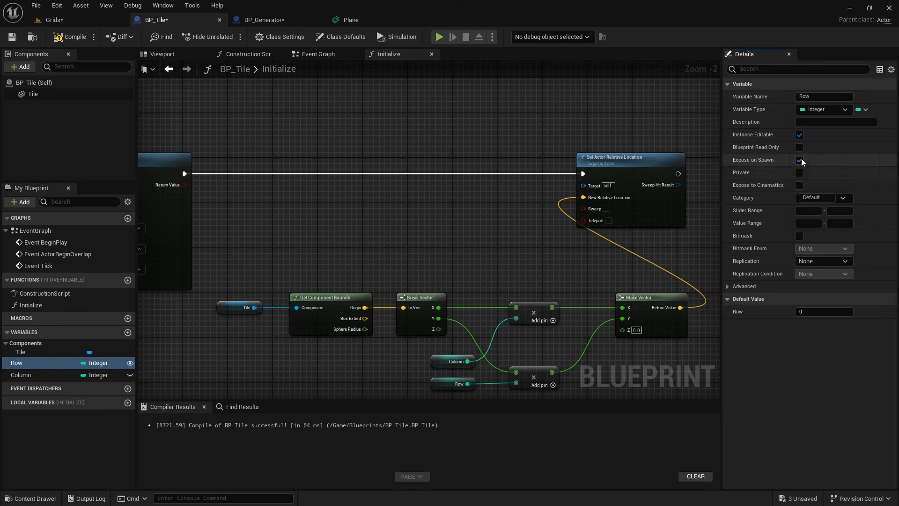
left_click(21, 374)
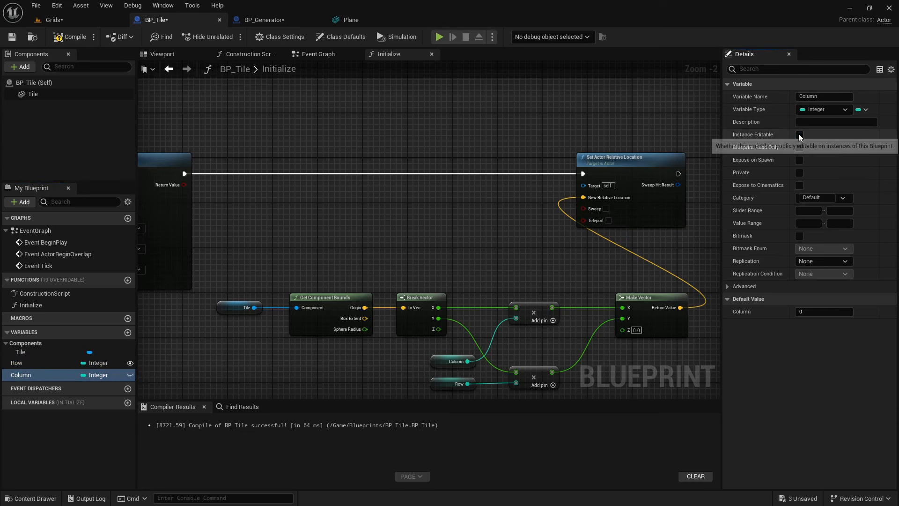
left_click(799, 135)
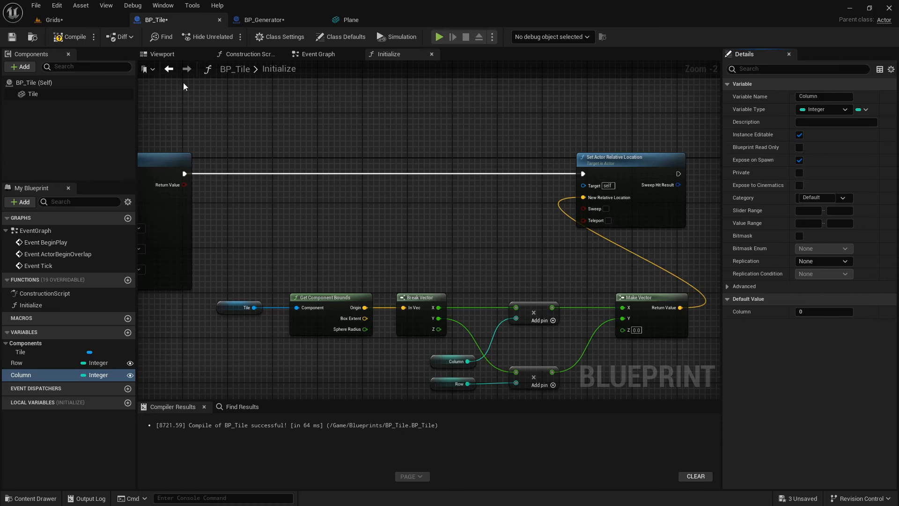
left_click(264, 20)
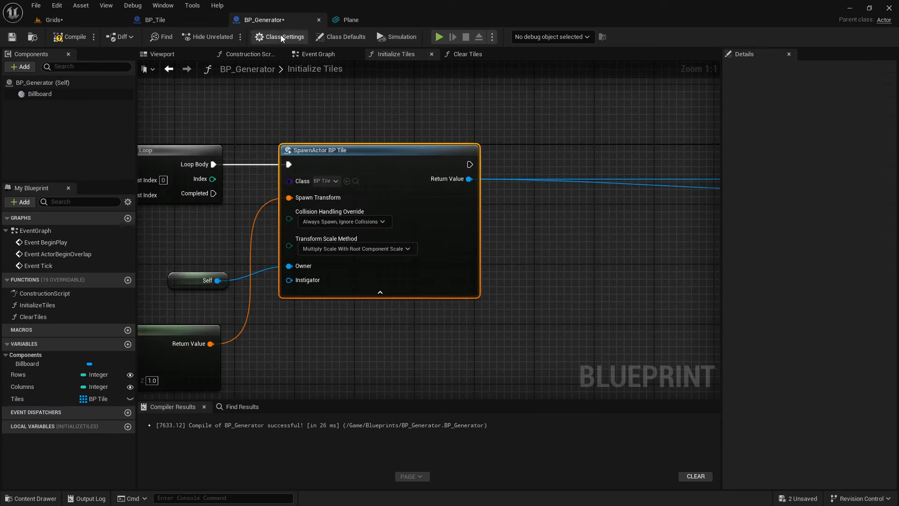
Reselect BP_Tile as SpawnActor's class to refresh its pins, then return to Grids.
left_click(324, 180)
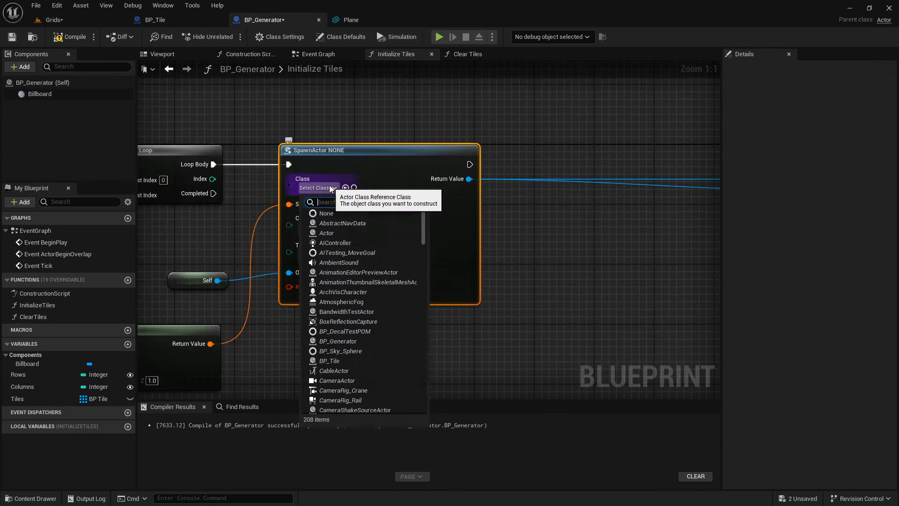
type("bp_til")
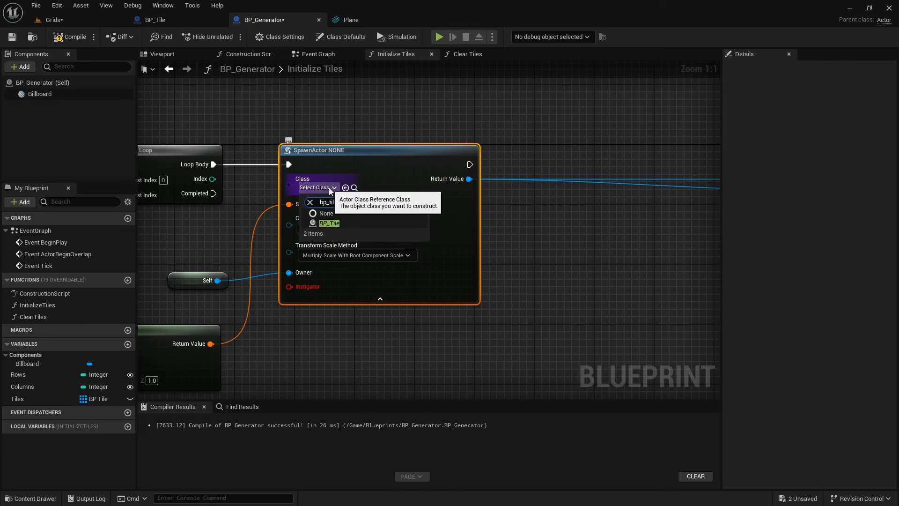
left_click(328, 222)
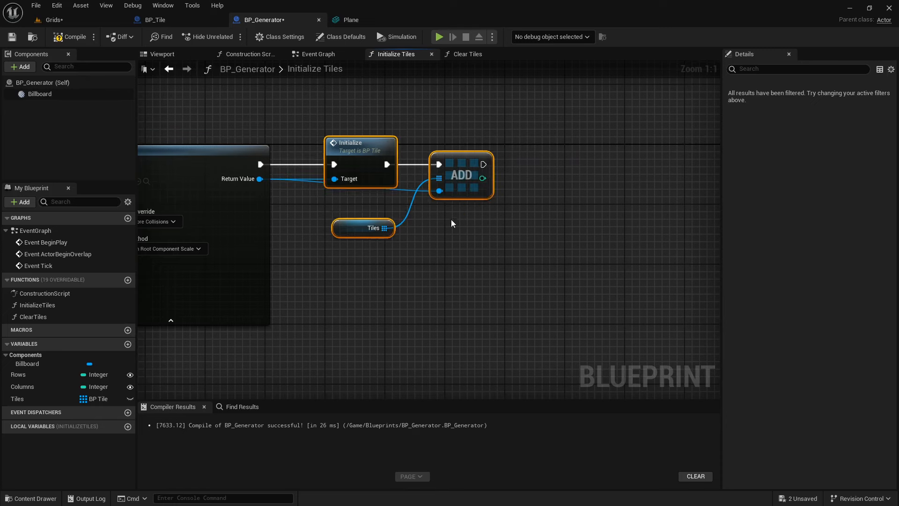
left_click(54, 19)
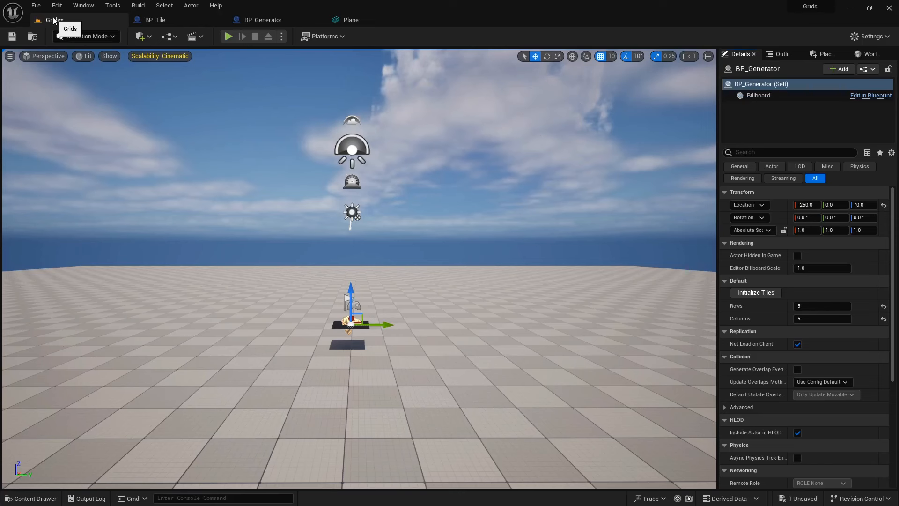
Run Initialize Tiles, inspect spawned BP_Tile149 at row 4, column 4, and view the Procedural Level Generator page.
left_click(756, 292)
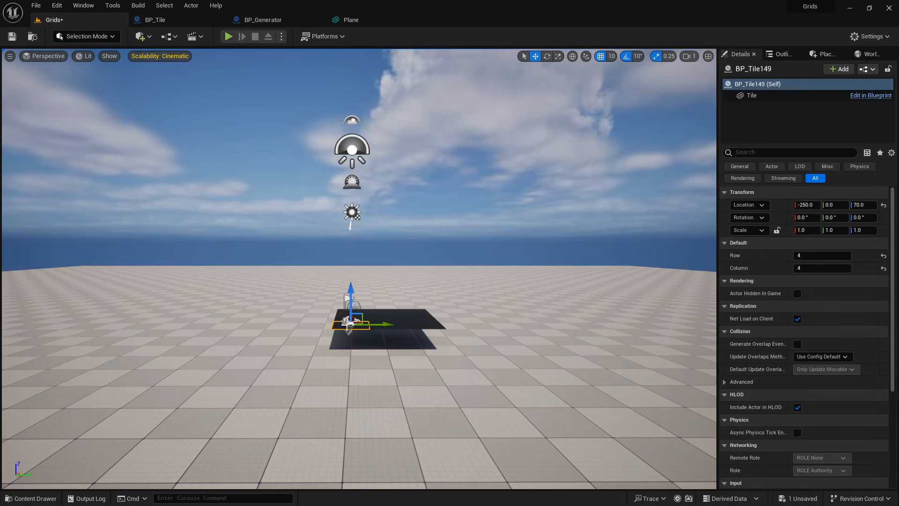
left_click(750, 95)
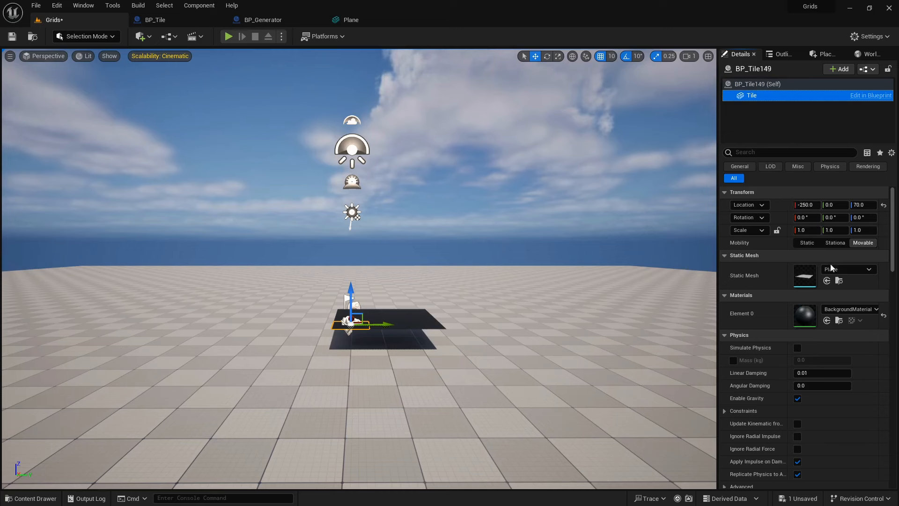
left_click(873, 269)
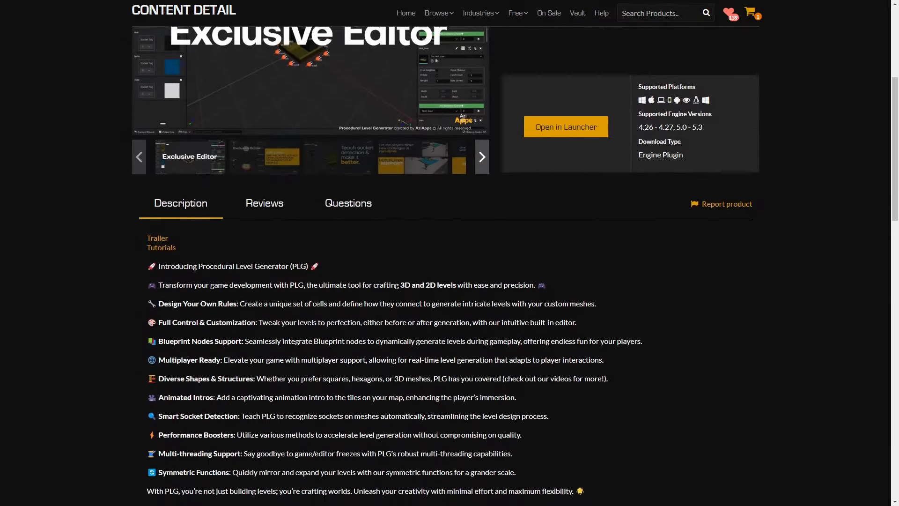
scroll("down", 3)
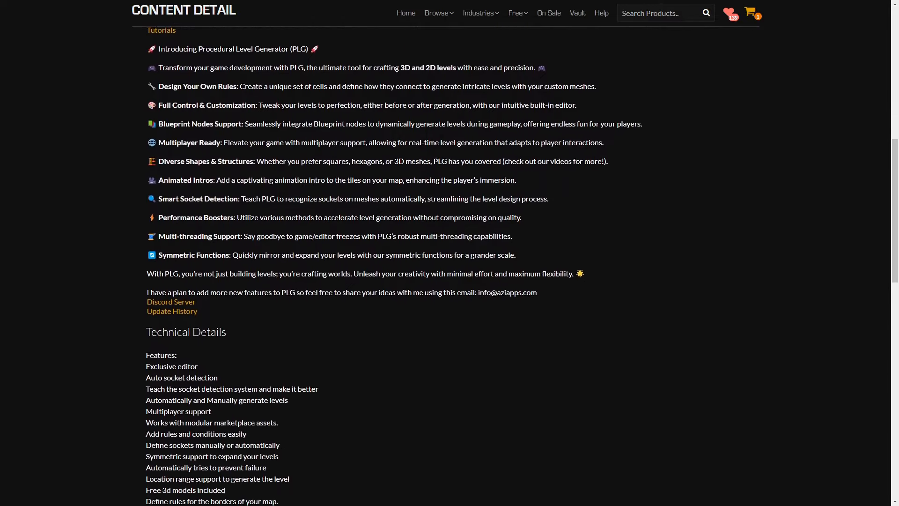